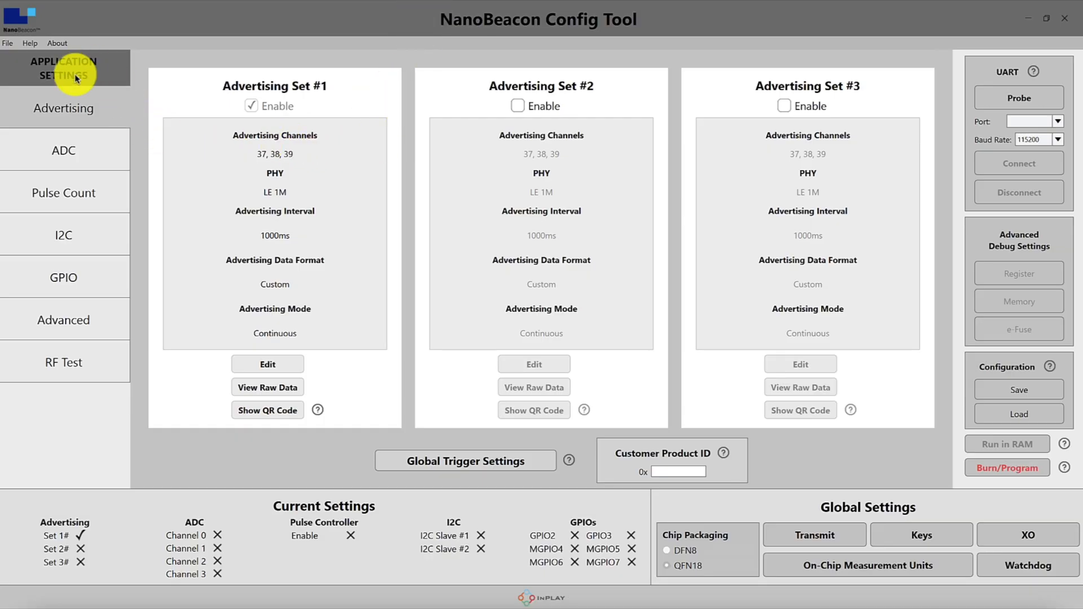
{"action": "mouse_move", "coordinate": [68, 117]}
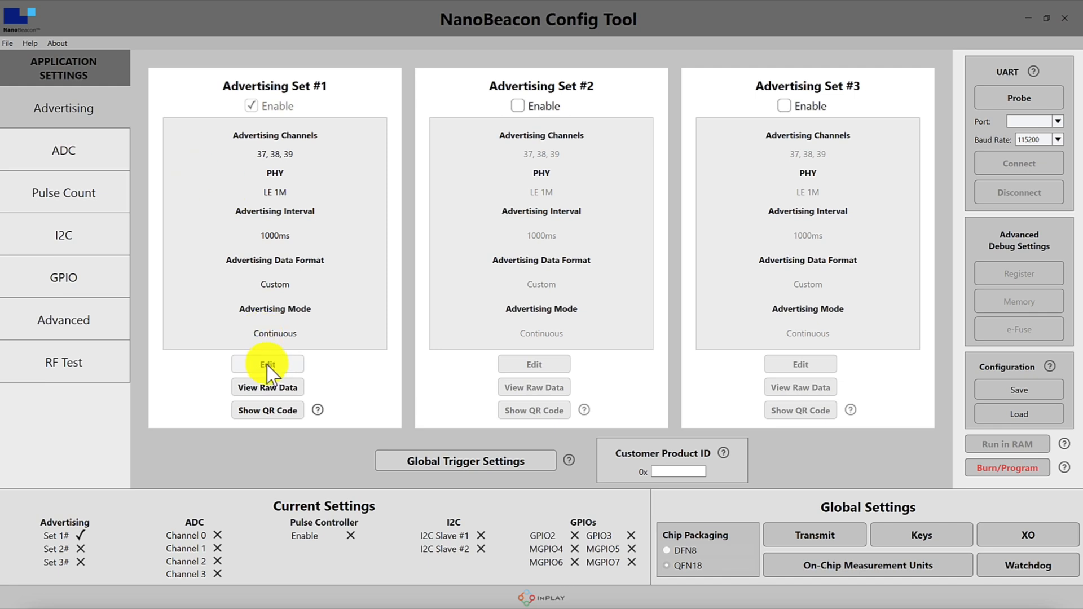
- Enter the editor for Advertising Set #1, whose data format is Custom
{"action": "left_click", "coordinate": [267, 365]}
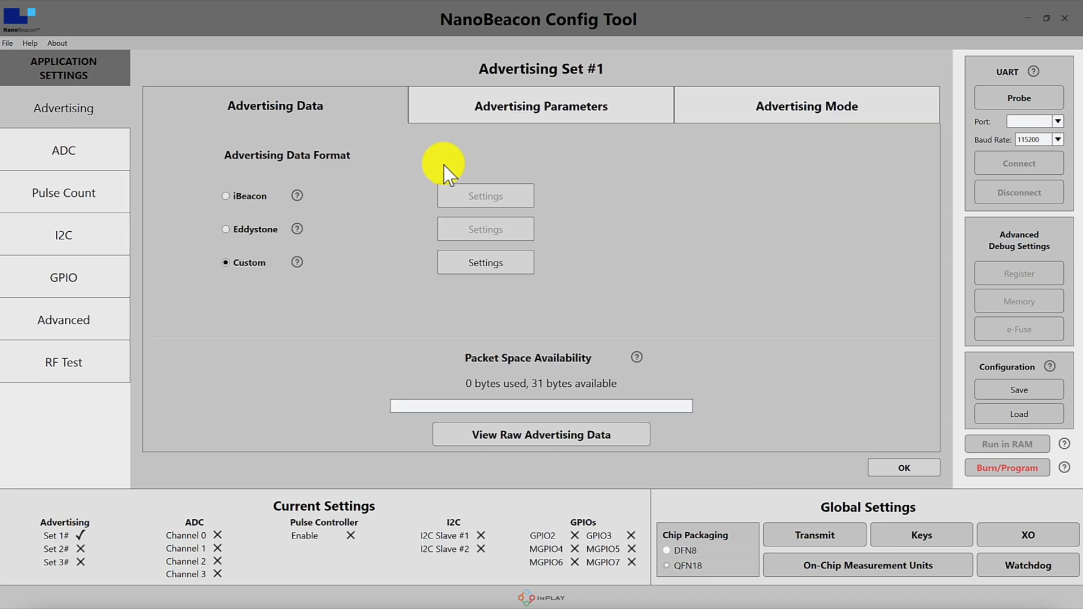
{"action": "mouse_move", "coordinate": [297, 263]}
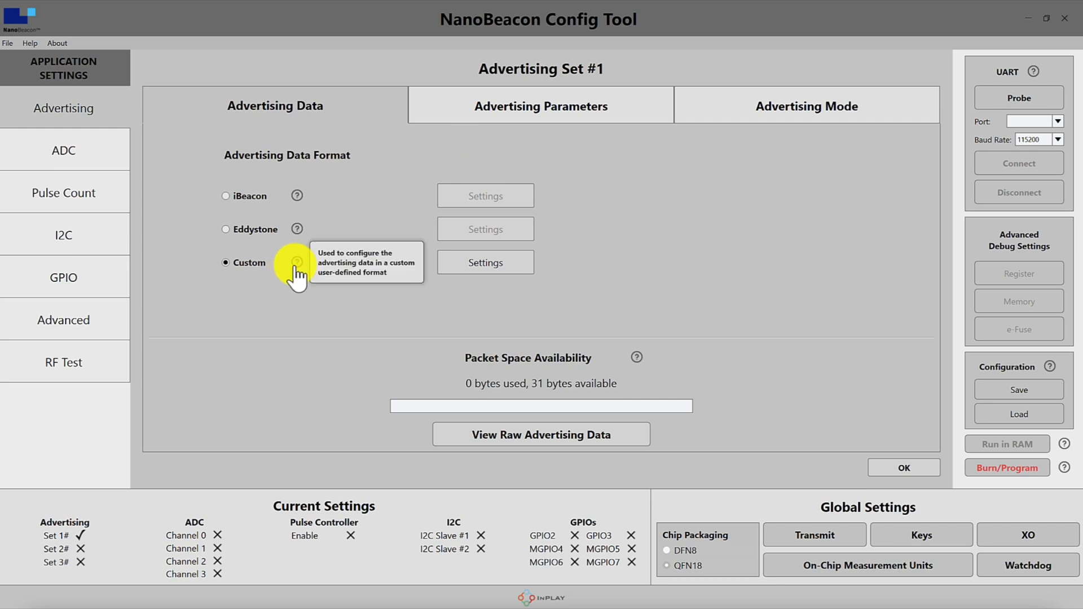
- In the Custom data settings, include Manufacturer Specific Data with ID 0x0505
{"action": "left_click", "coordinate": [485, 262]}
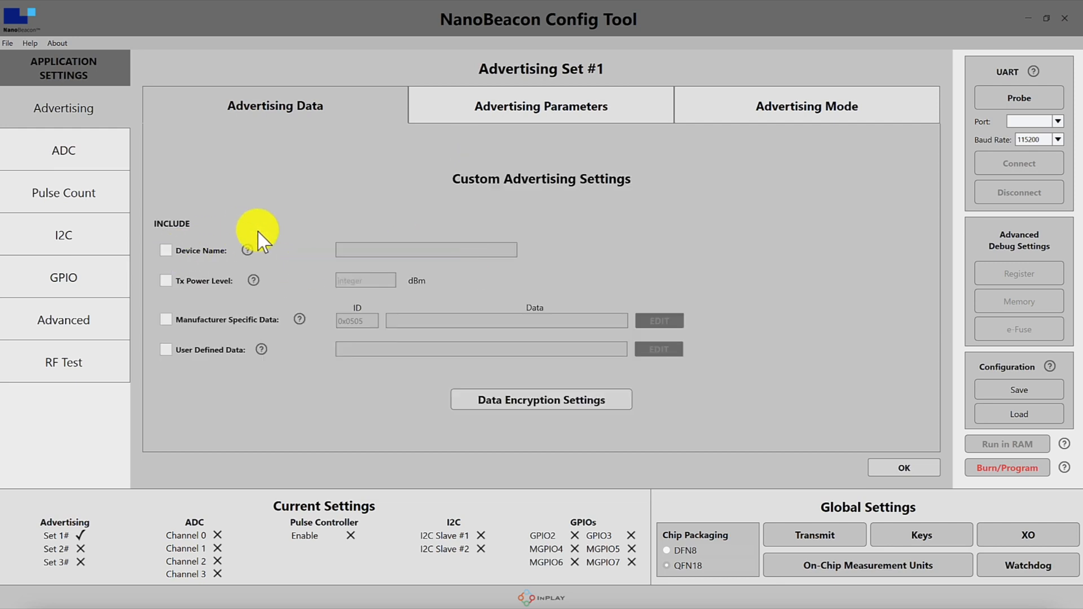
{"action": "mouse_move", "coordinate": [359, 228]}
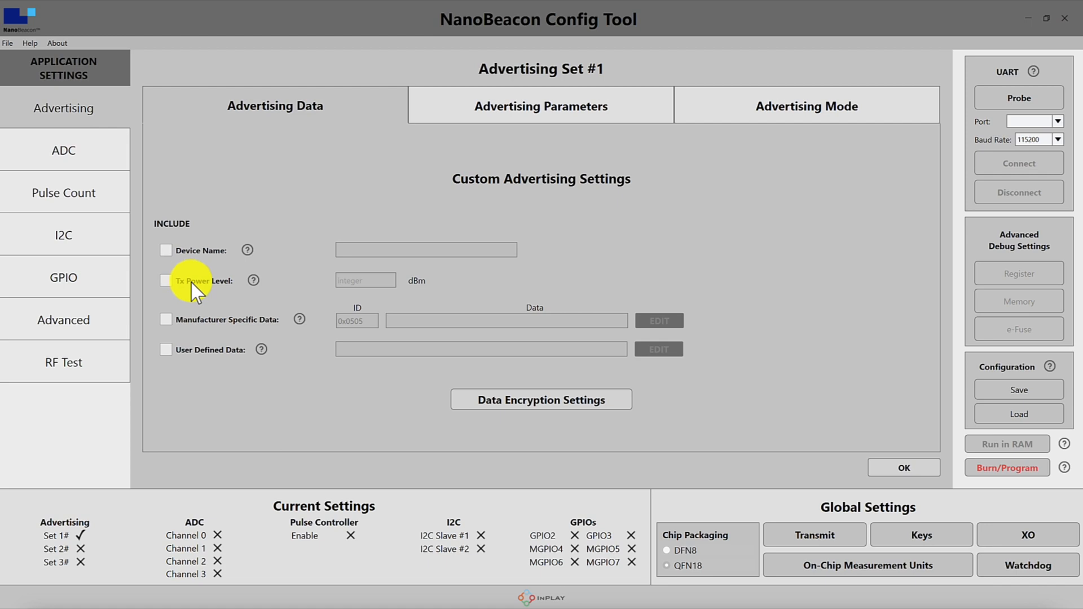
{"action": "mouse_move", "coordinate": [193, 289]}
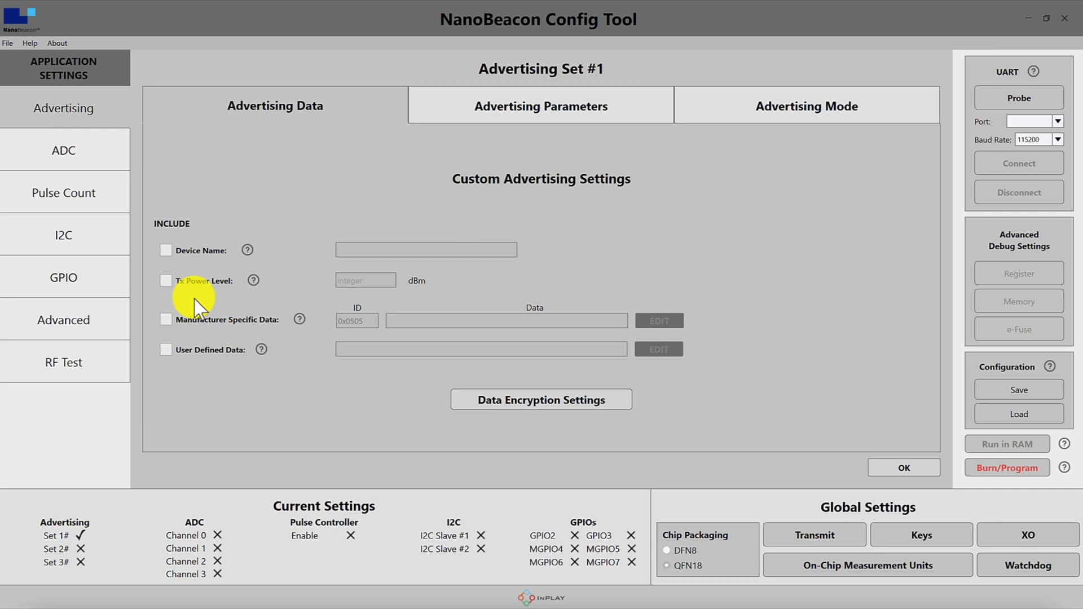
{"action": "mouse_move", "coordinate": [207, 306]}
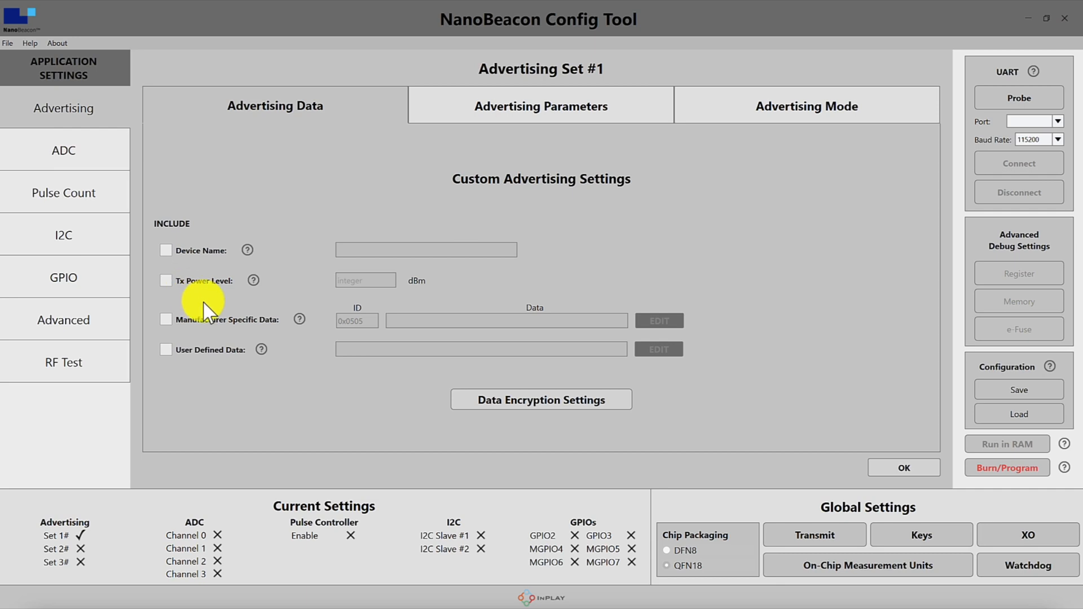
{"action": "mouse_move", "coordinate": [211, 309]}
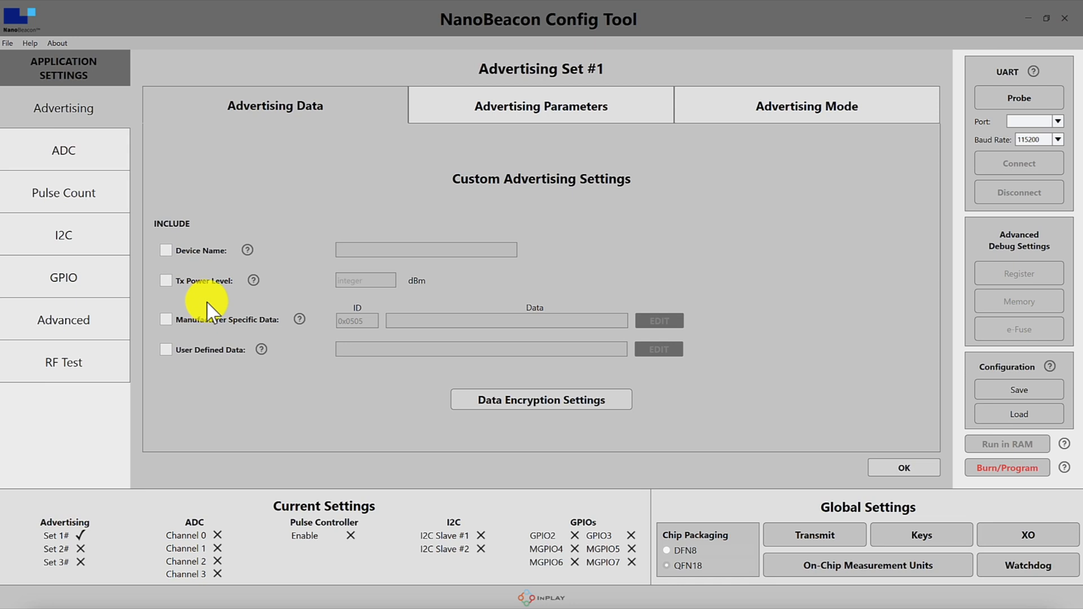
{"action": "mouse_move", "coordinate": [306, 266]}
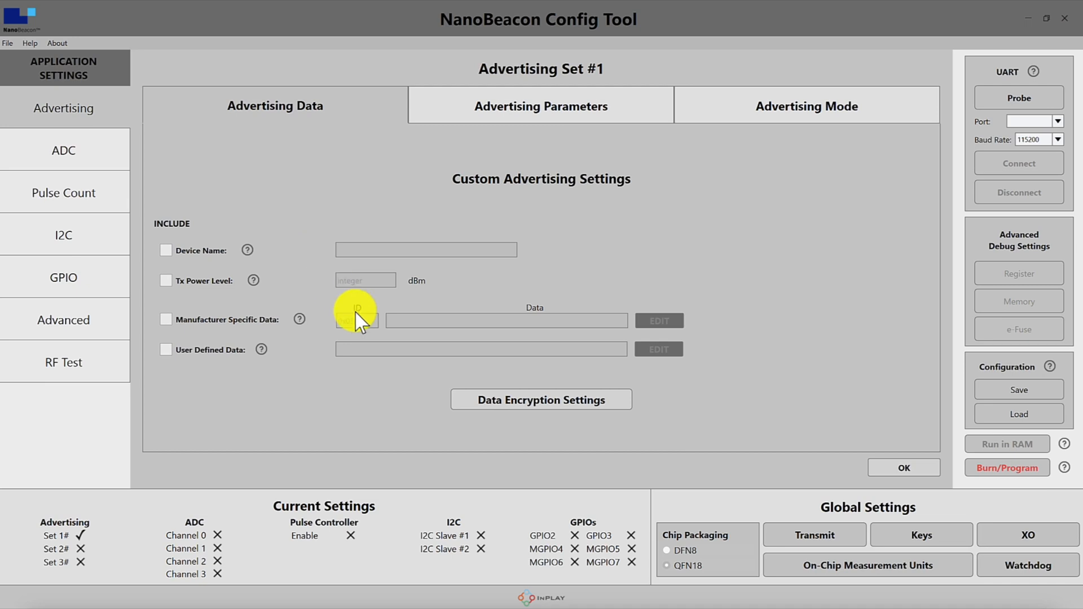
{"action": "mouse_move", "coordinate": [359, 325]}
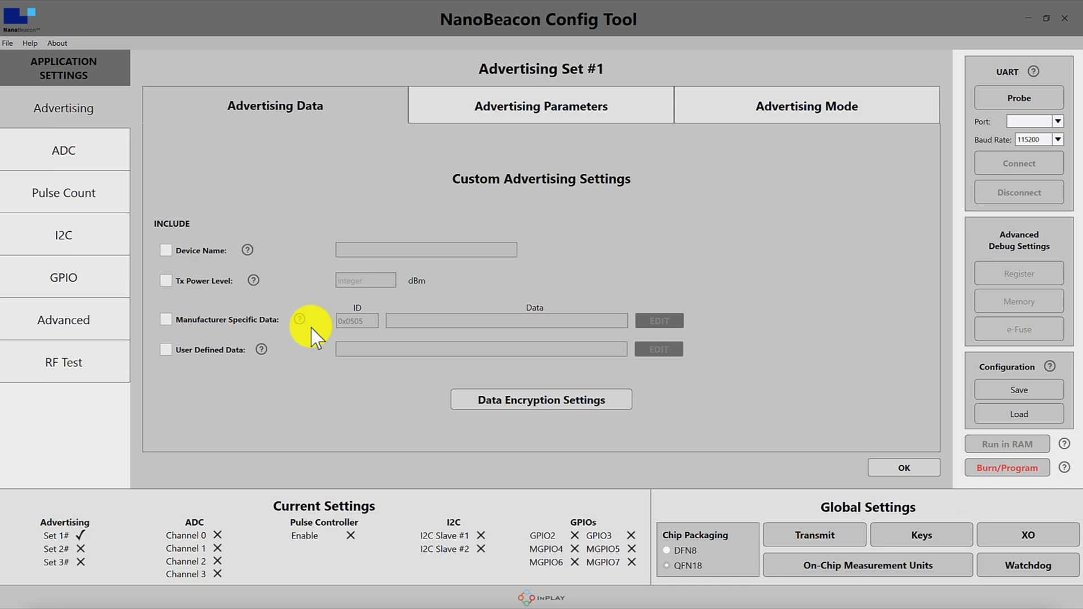
{"action": "mouse_move", "coordinate": [332, 182]}
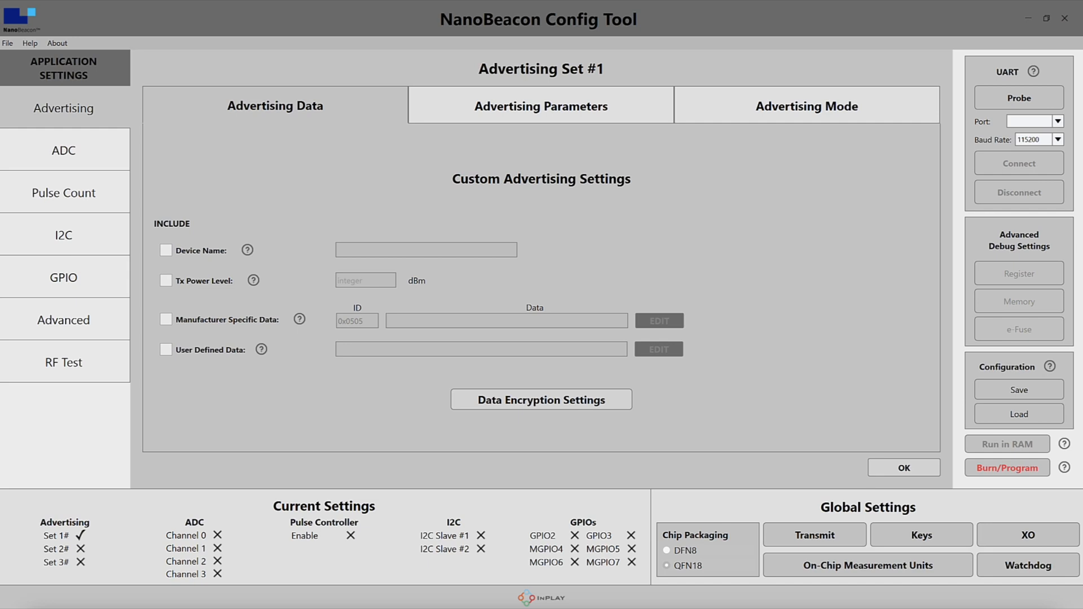
{"action": "mouse_move", "coordinate": [261, 349]}
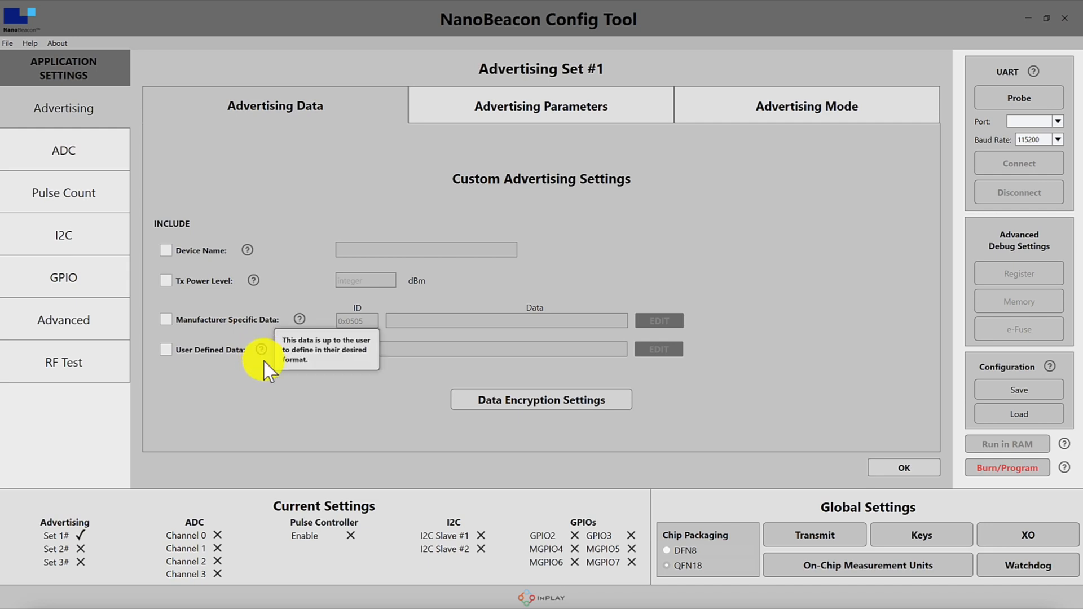
{"action": "mouse_move", "coordinate": [269, 383]}
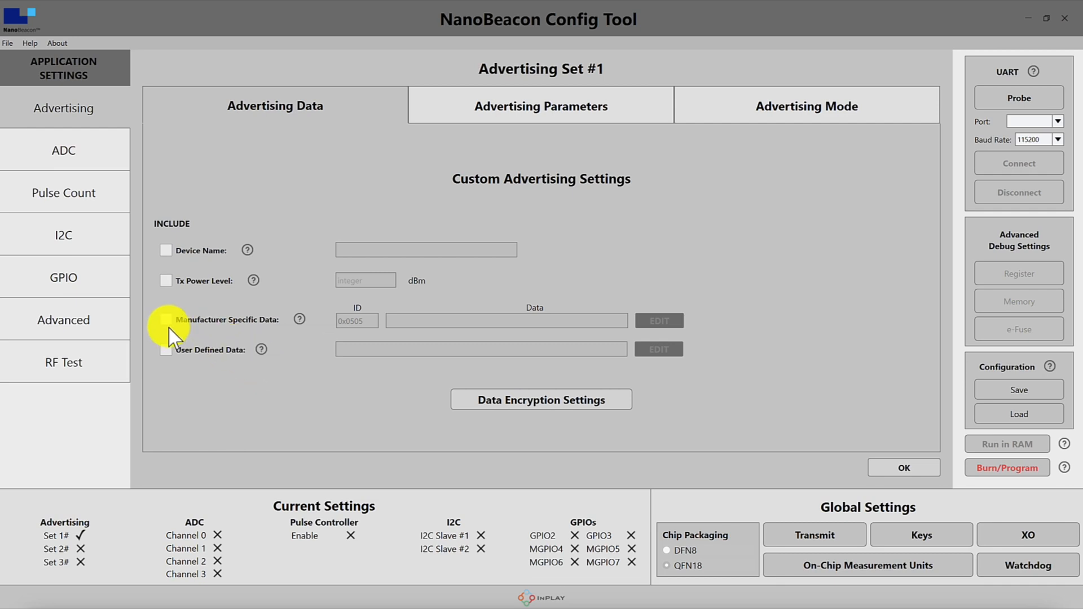
{"action": "left_click", "coordinate": [166, 319]}
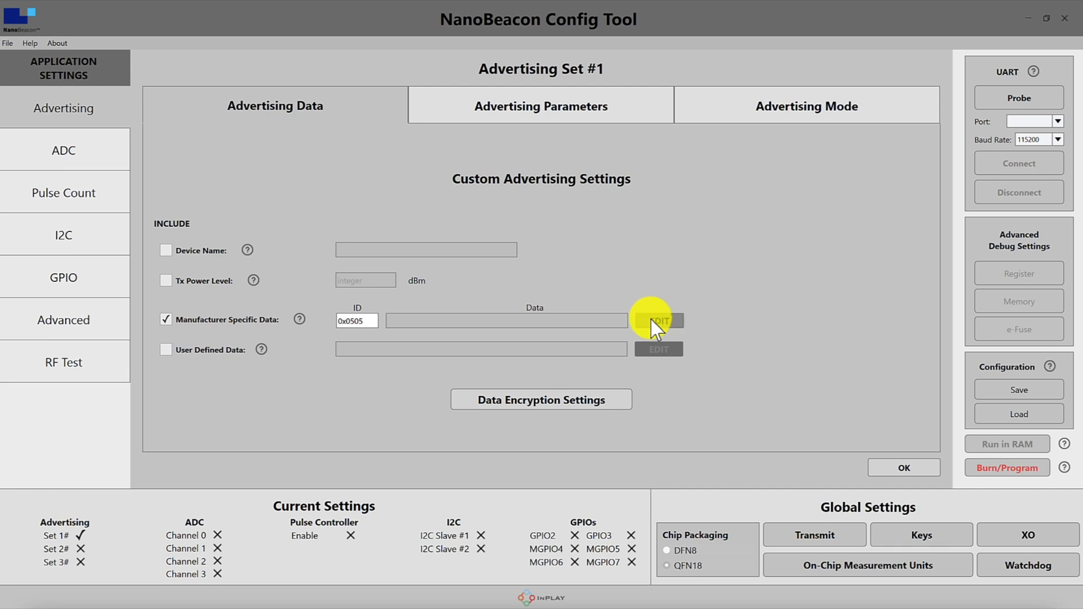
- Edit Manufacturer Specific Data and keep VCC as the dynamic data source
{"action": "left_click", "coordinate": [657, 321]}
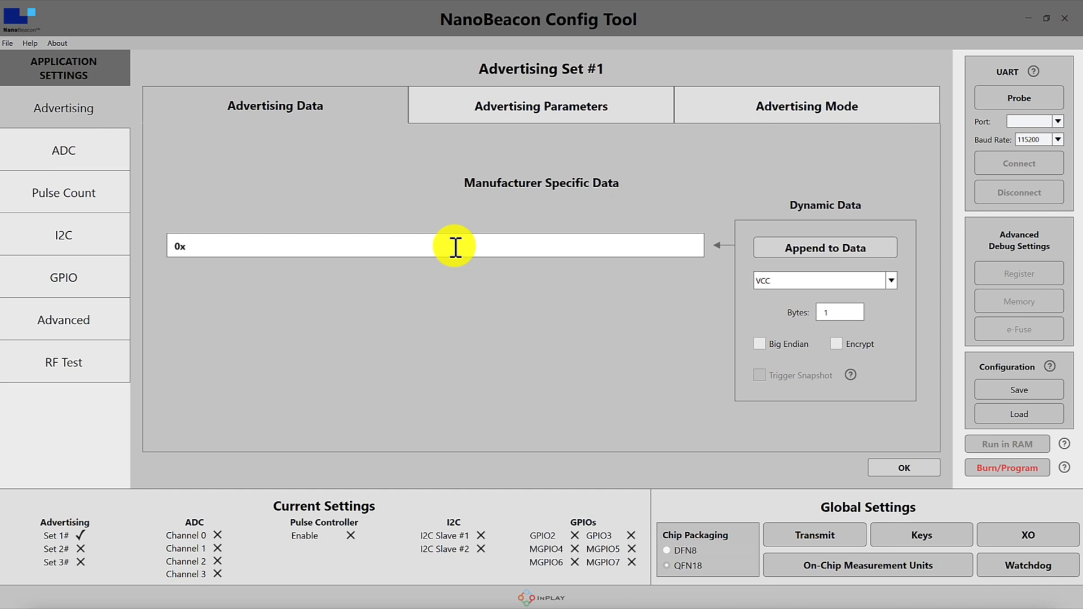
{"action": "mouse_move", "coordinate": [691, 294]}
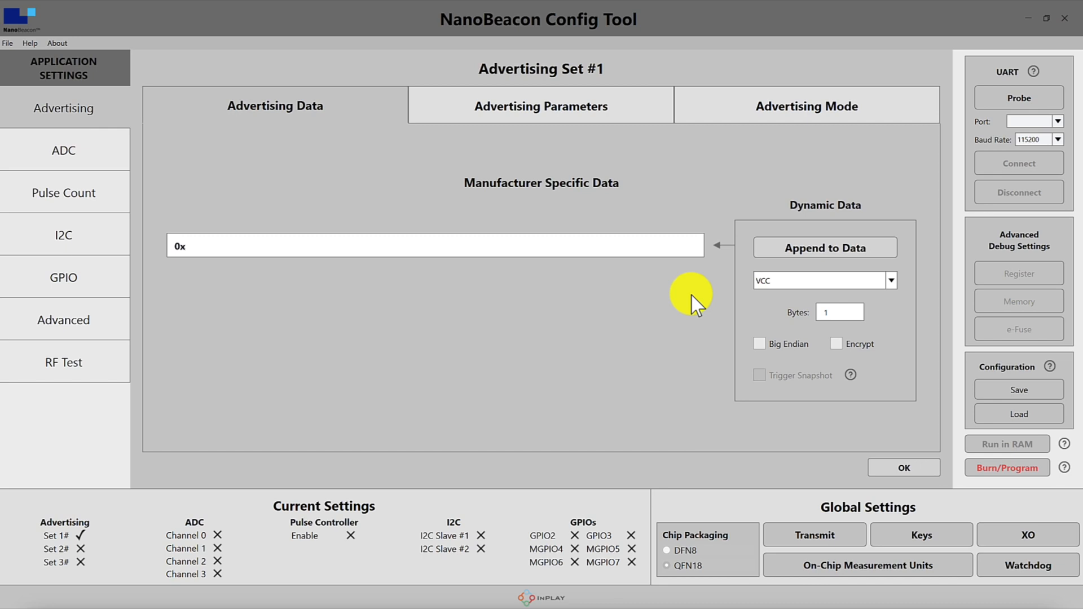
{"action": "left_click", "coordinate": [890, 281]}
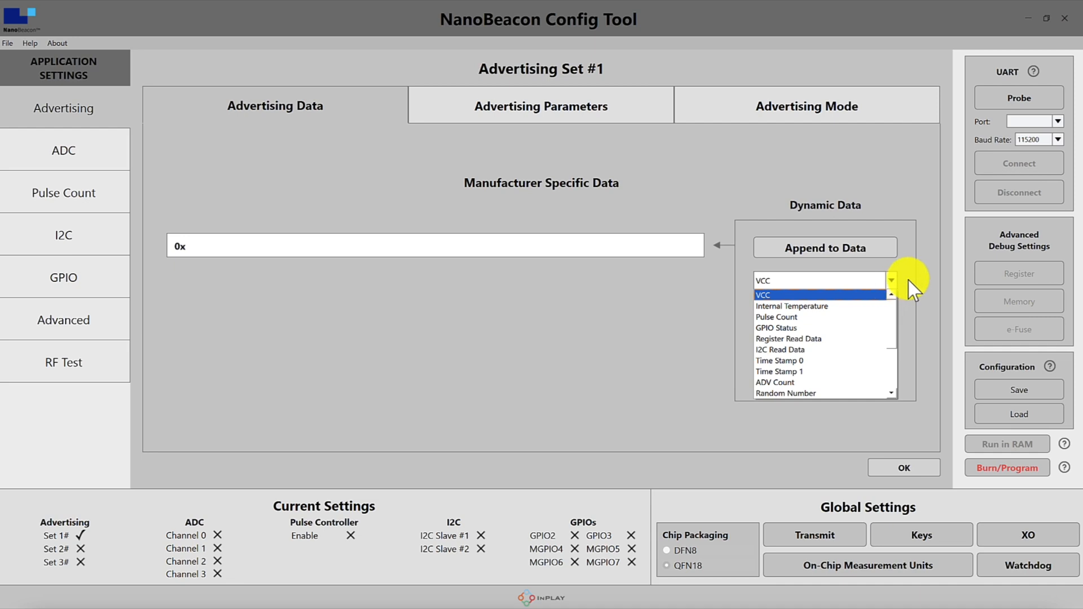
{"action": "left_click", "coordinate": [762, 280]}
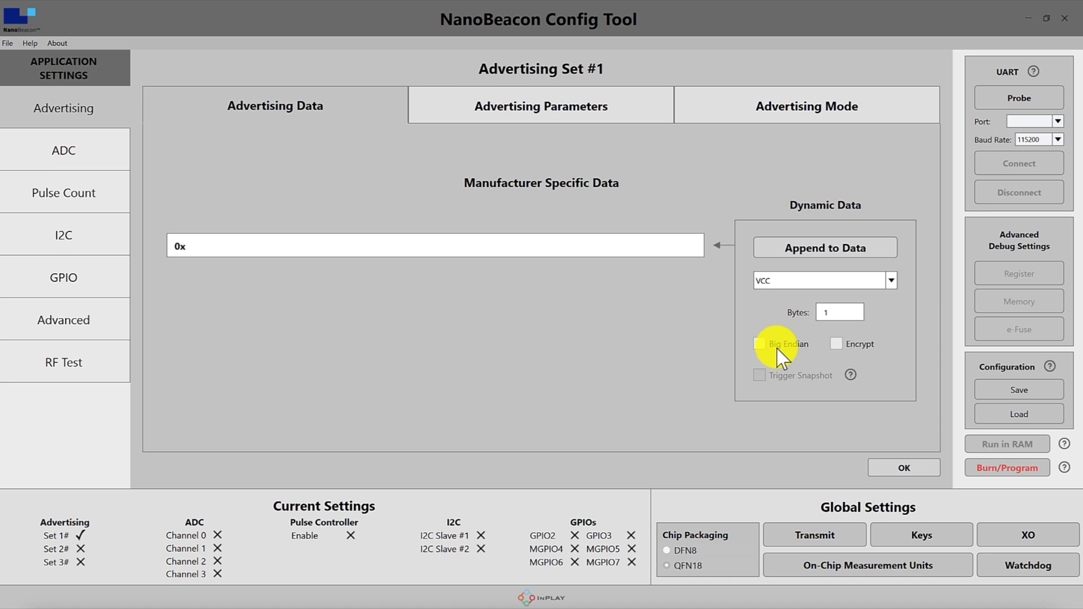
{"action": "mouse_move", "coordinate": [861, 352]}
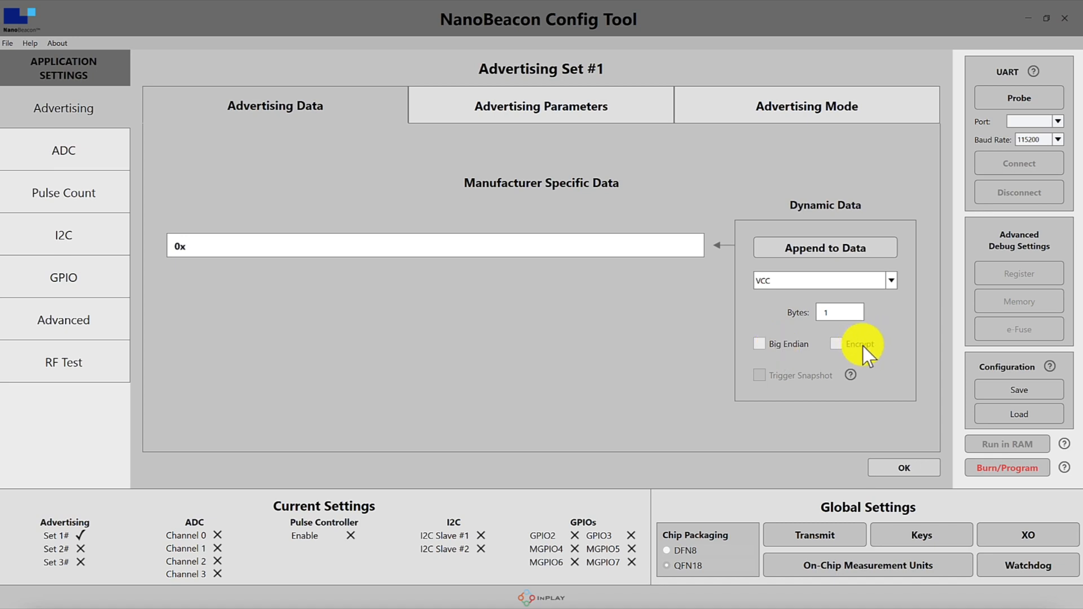
{"action": "mouse_move", "coordinate": [767, 383]}
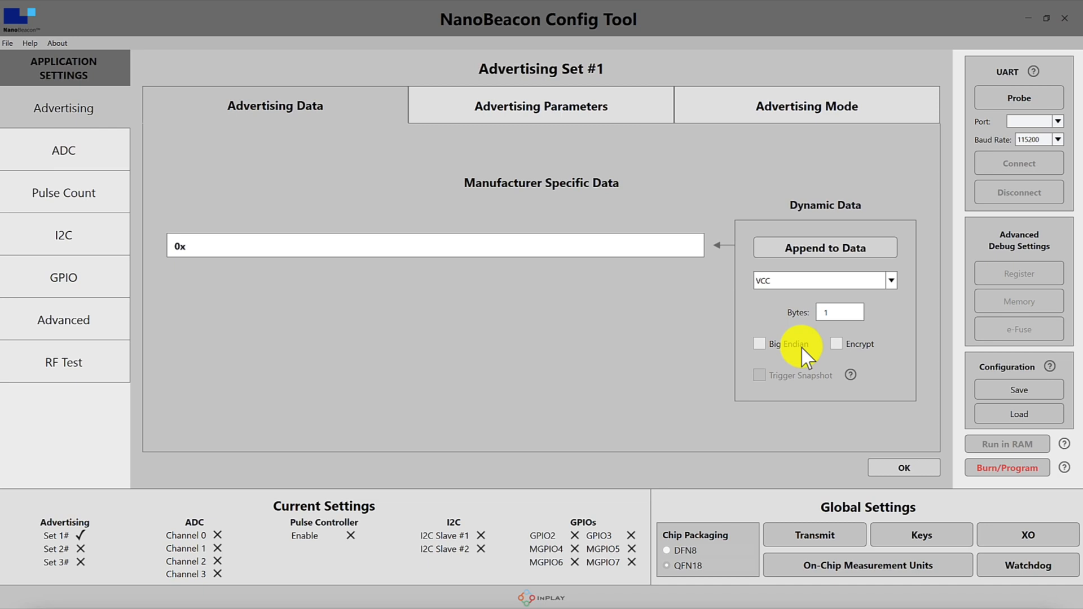
{"action": "left_click", "coordinate": [890, 280]}
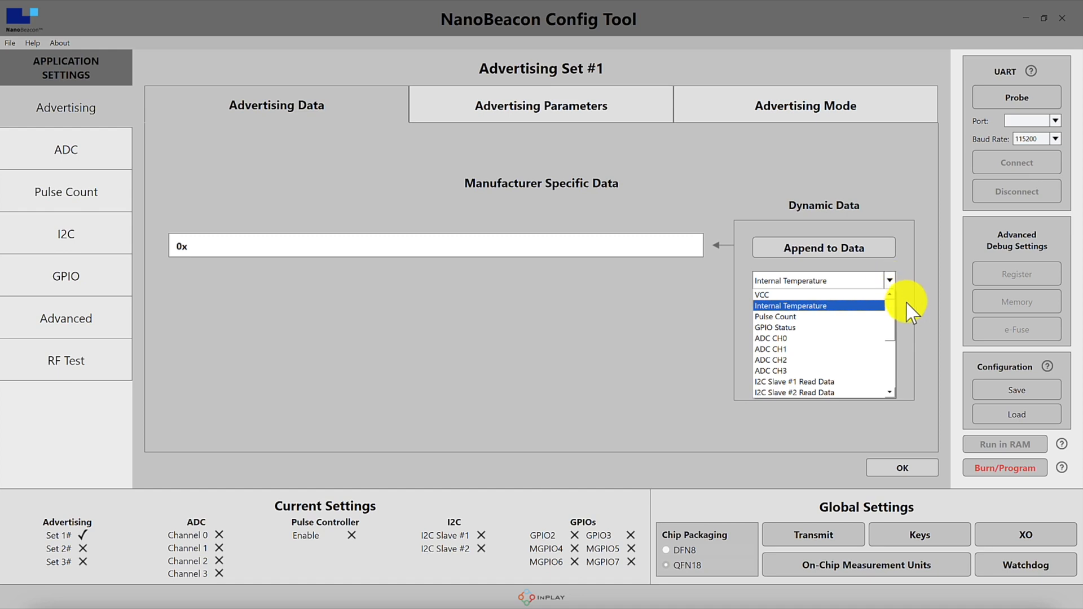
{"action": "mouse_move", "coordinate": [823, 316]}
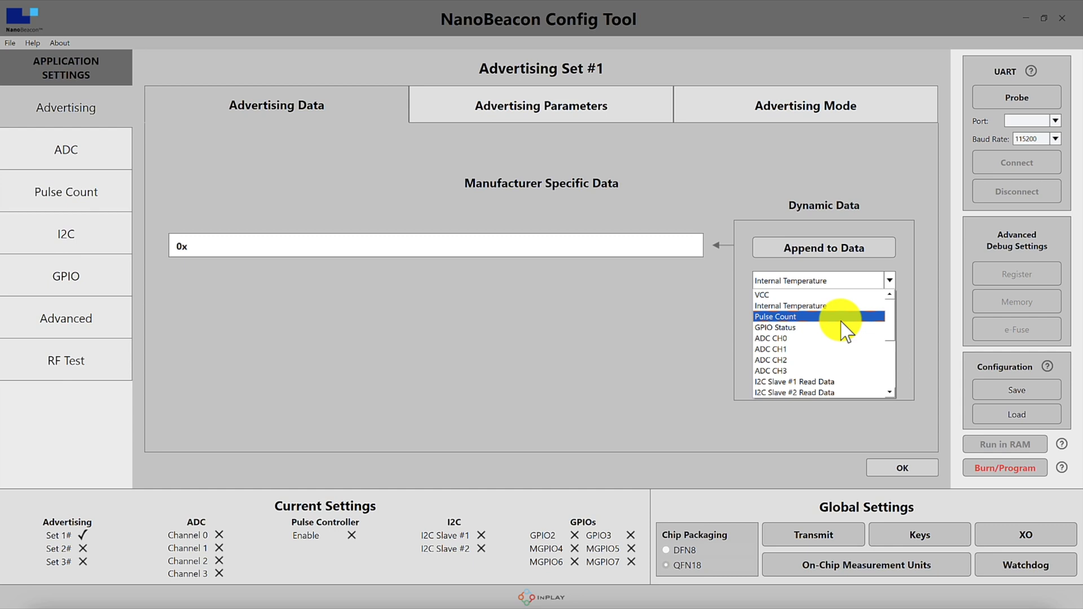
{"action": "left_click", "coordinate": [774, 316]}
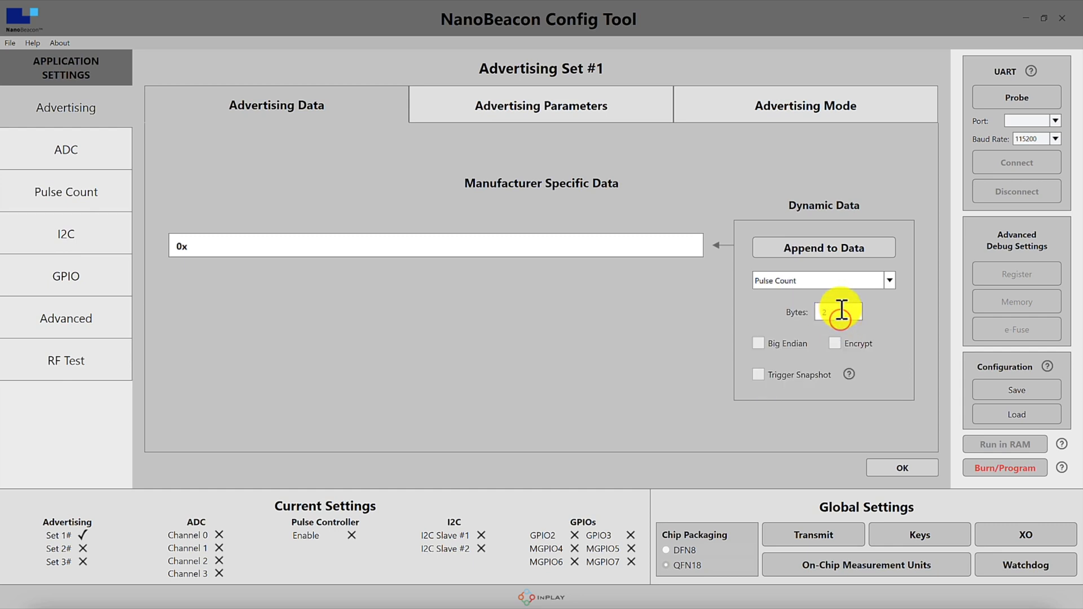
{"action": "left_click", "coordinate": [822, 280]}
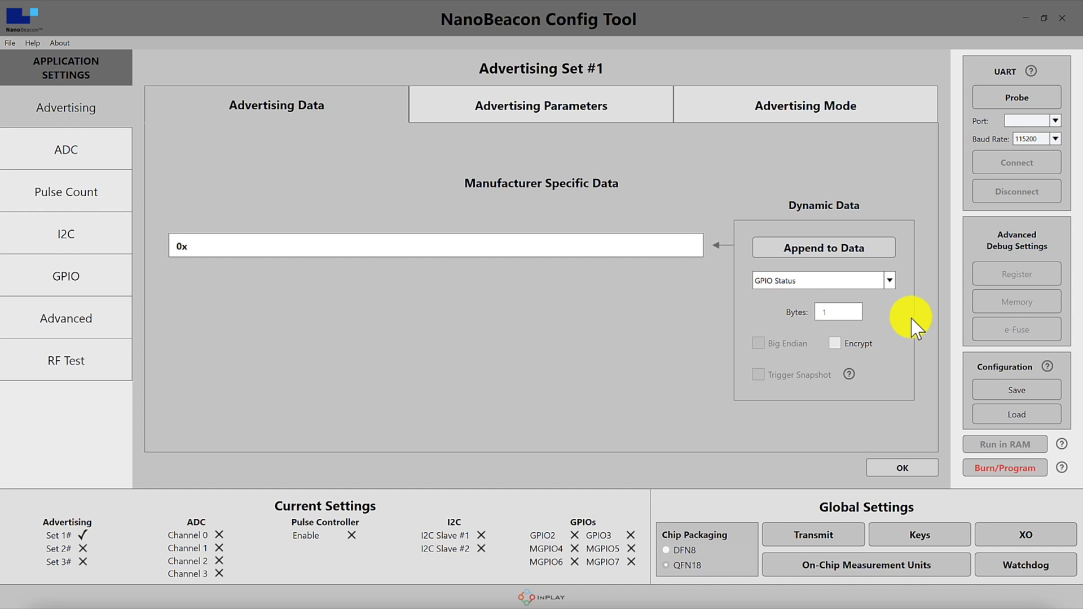
{"action": "mouse_move", "coordinate": [922, 318]}
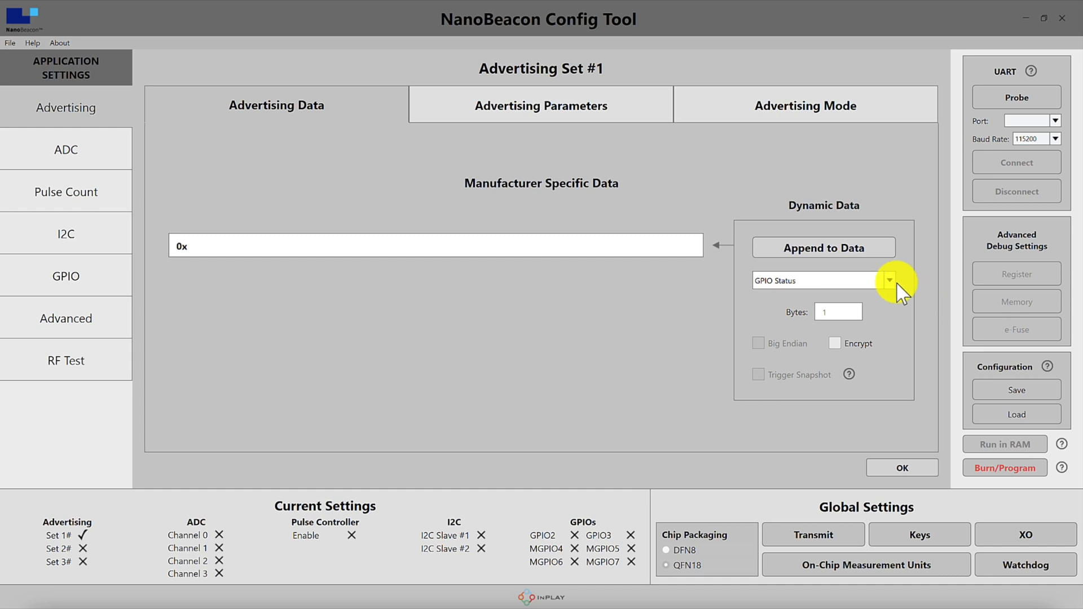
{"action": "left_click", "coordinate": [888, 280]}
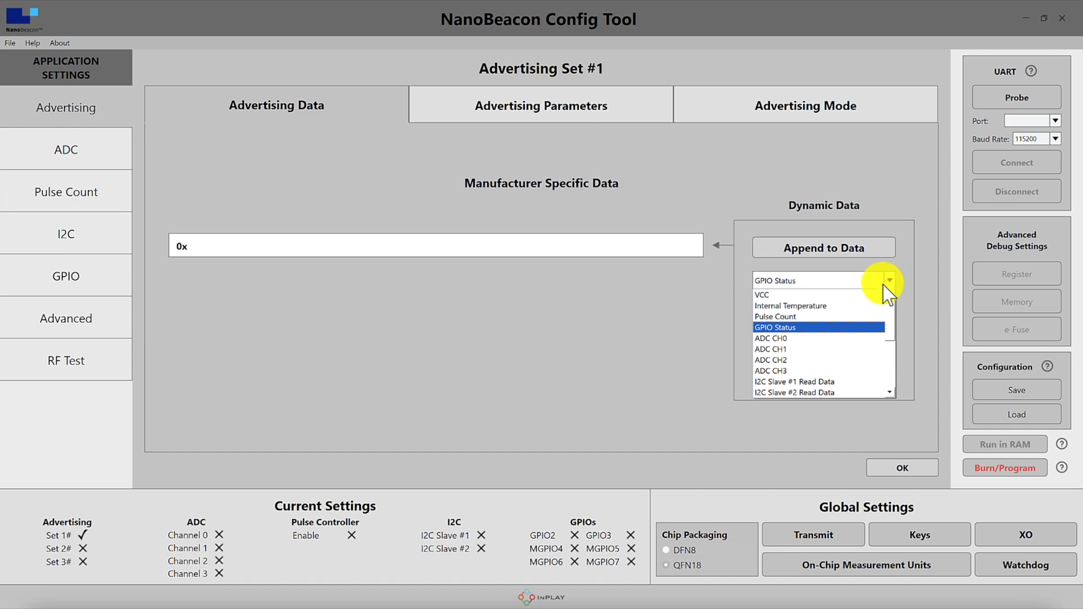
{"action": "left_click", "coordinate": [770, 338]}
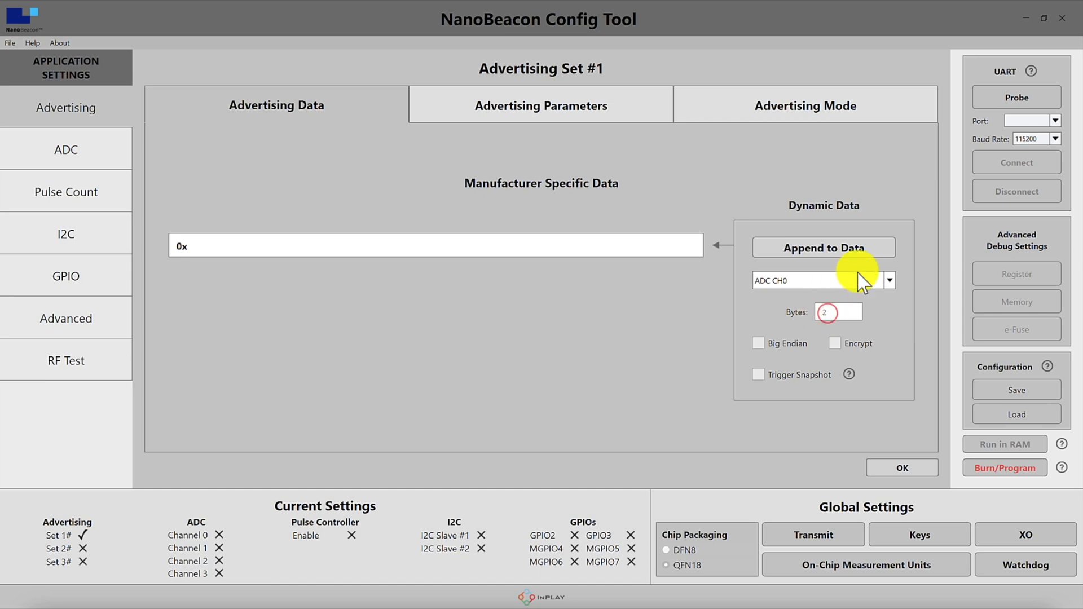
{"action": "left_click", "coordinate": [889, 279]}
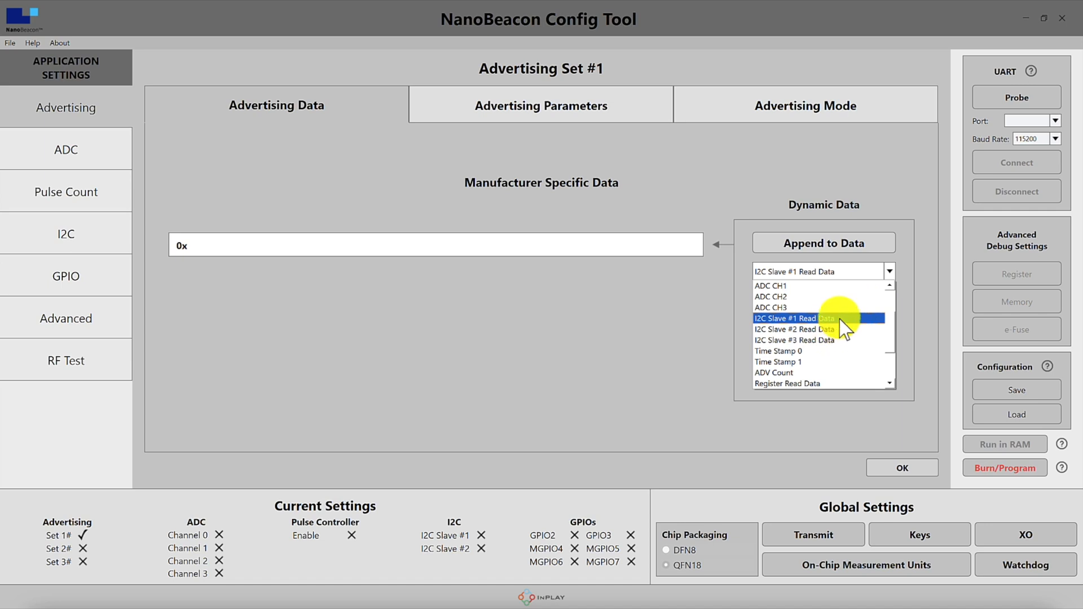
{"action": "left_click", "coordinate": [794, 329]}
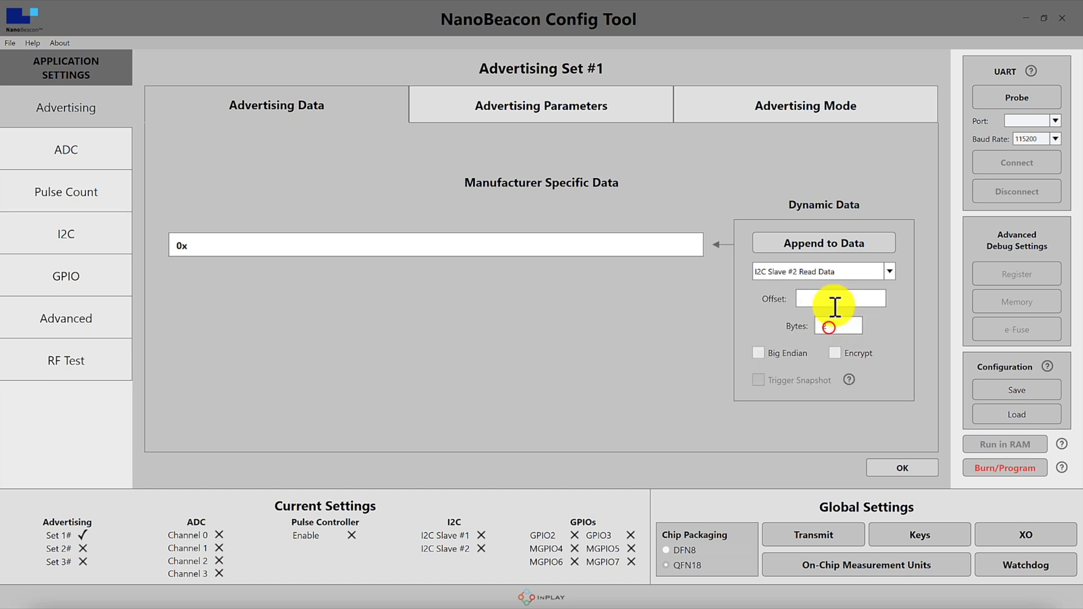
{"action": "left_click", "coordinate": [822, 271]}
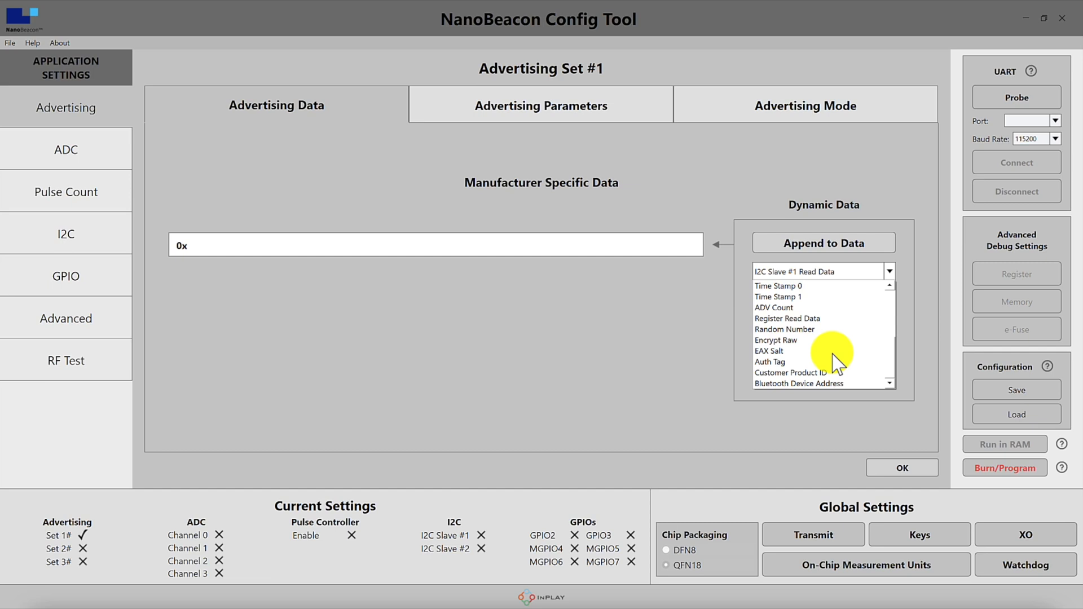
{"action": "left_click", "coordinate": [777, 296]}
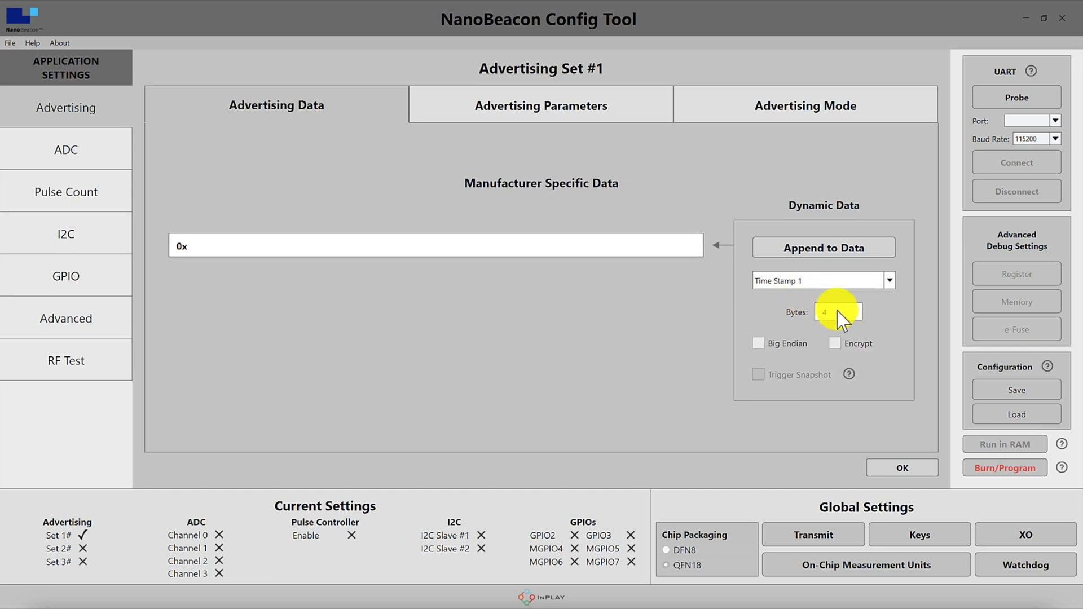
{"action": "left_click", "coordinate": [890, 280]}
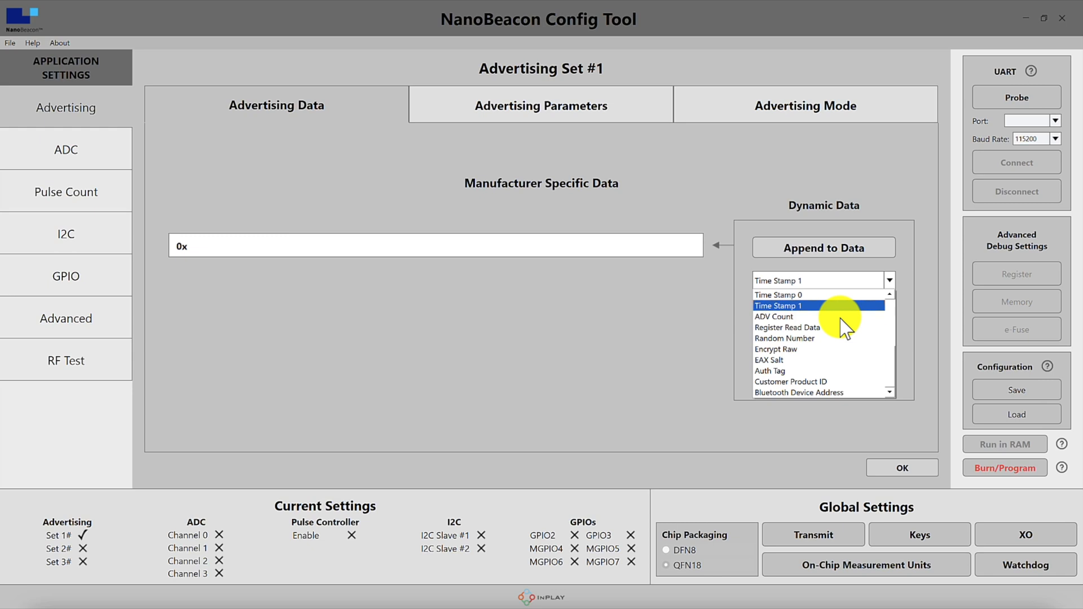
{"action": "mouse_move", "coordinate": [813, 336]}
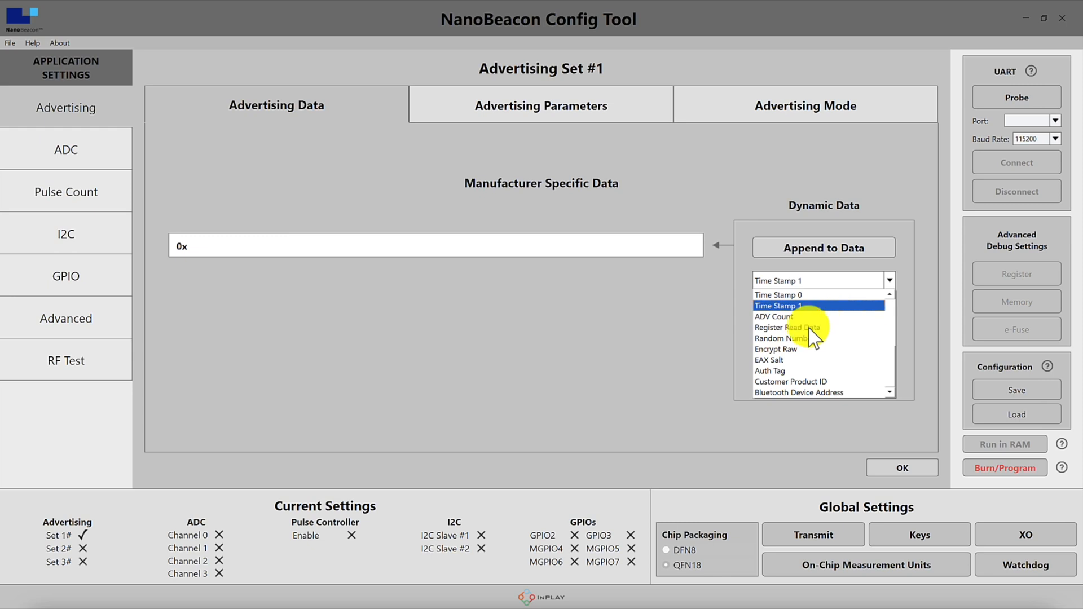
{"action": "left_click", "coordinate": [781, 327]}
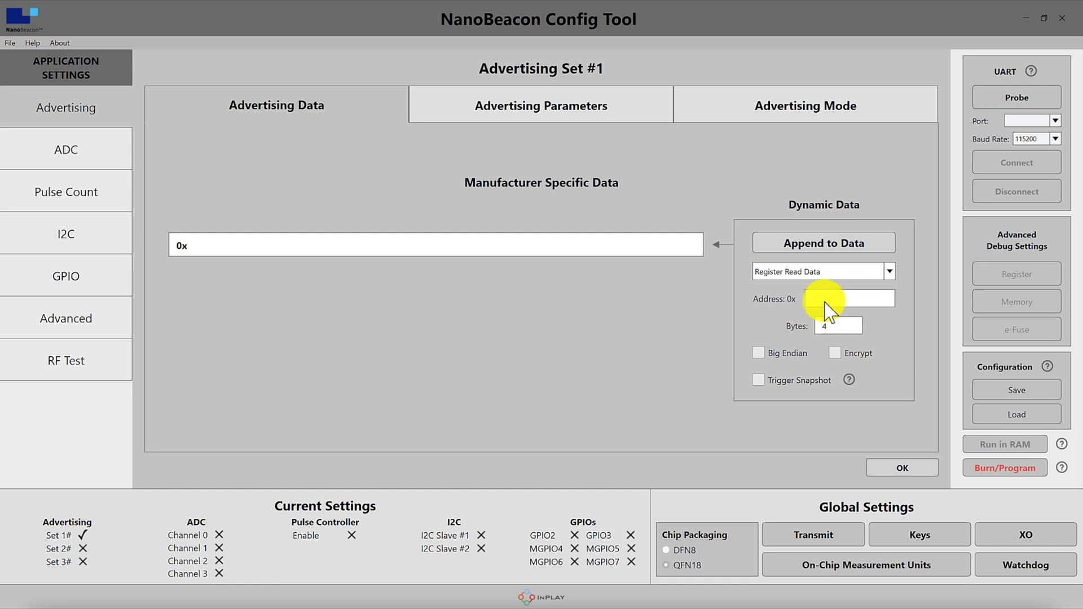
- Choose Customer Product ID as the dynamic source, then return to the Advertising overview
{"action": "left_click", "coordinate": [835, 325]}
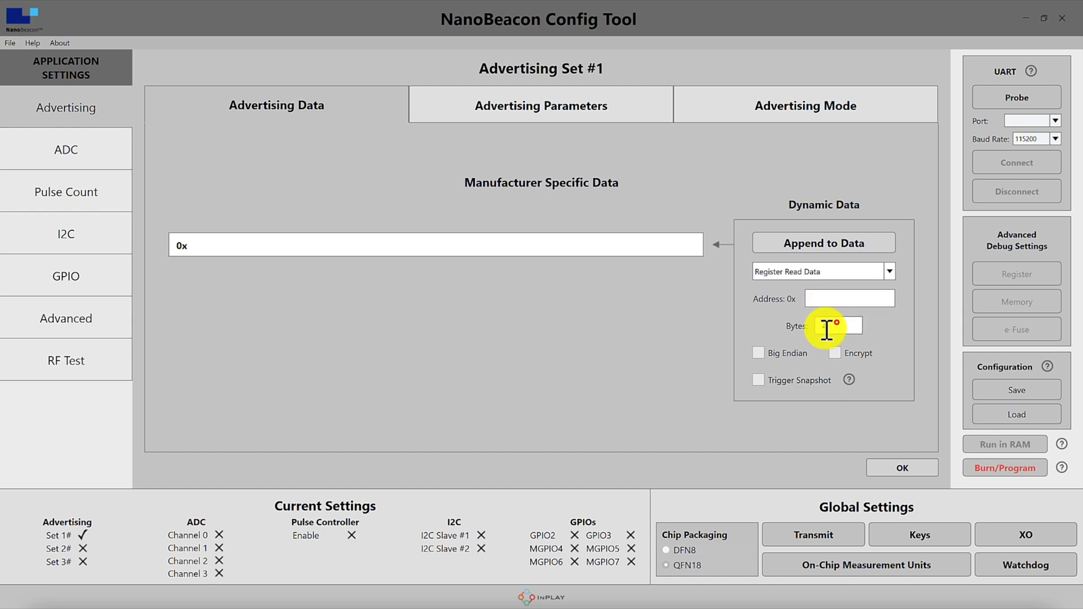
{"action": "left_click", "coordinate": [888, 271]}
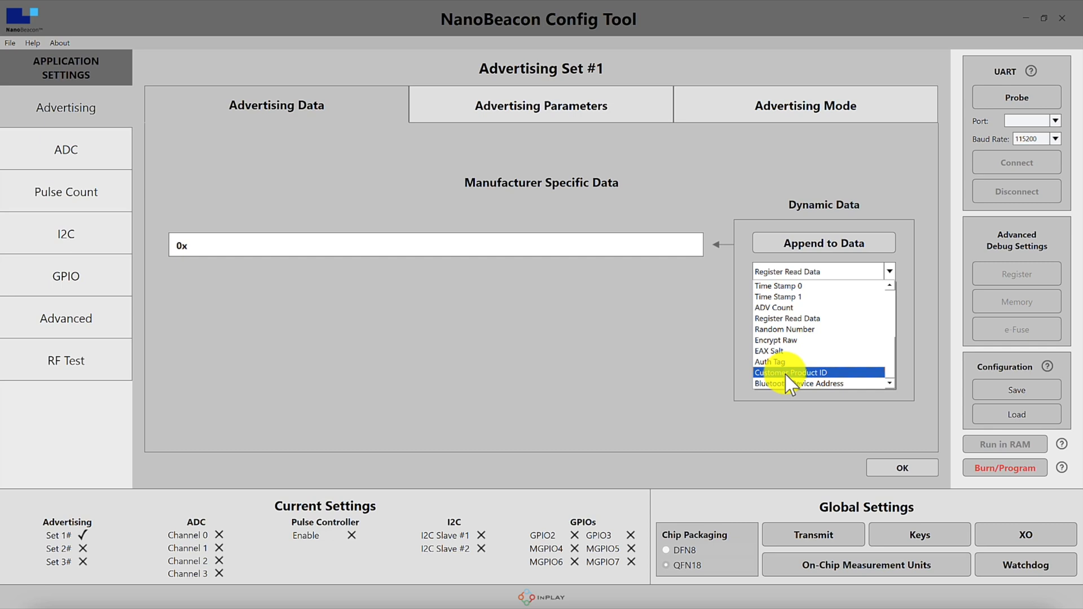
{"action": "left_click", "coordinate": [792, 373]}
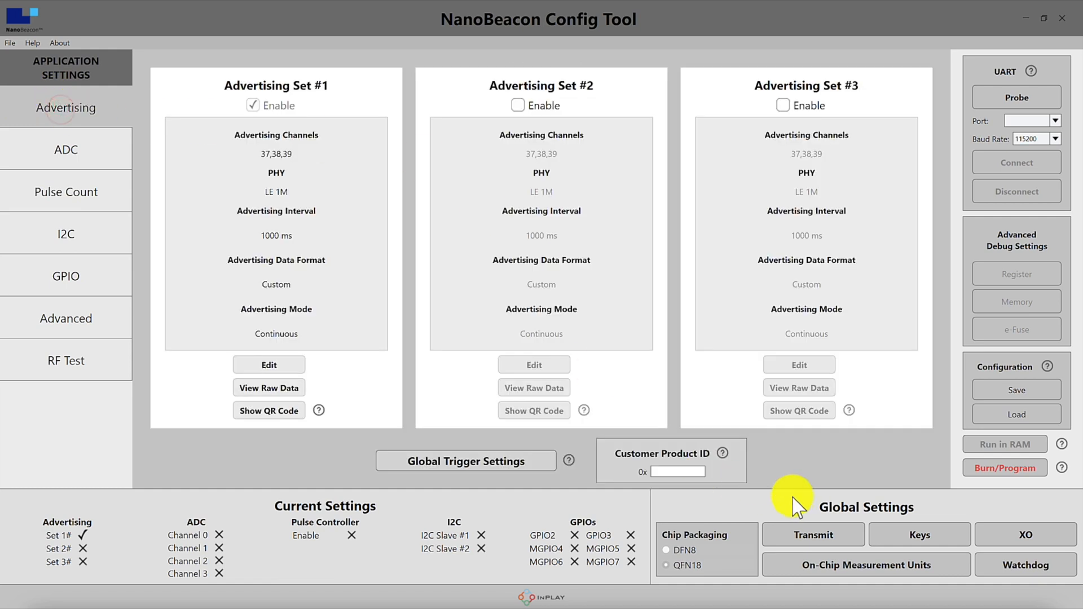
{"action": "mouse_move", "coordinate": [721, 453]}
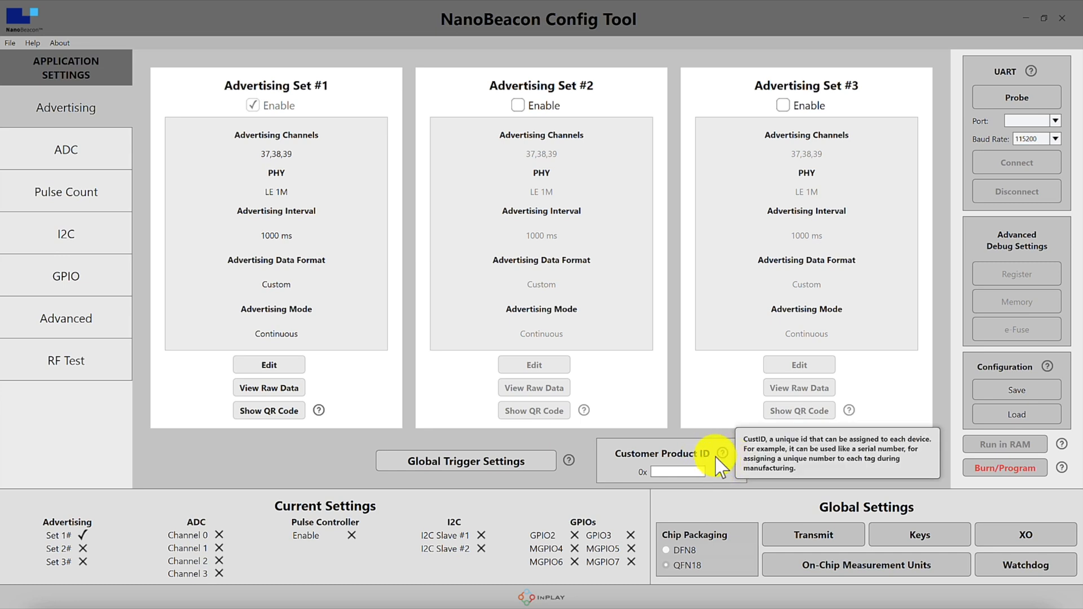
{"action": "mouse_move", "coordinate": [548, 339]}
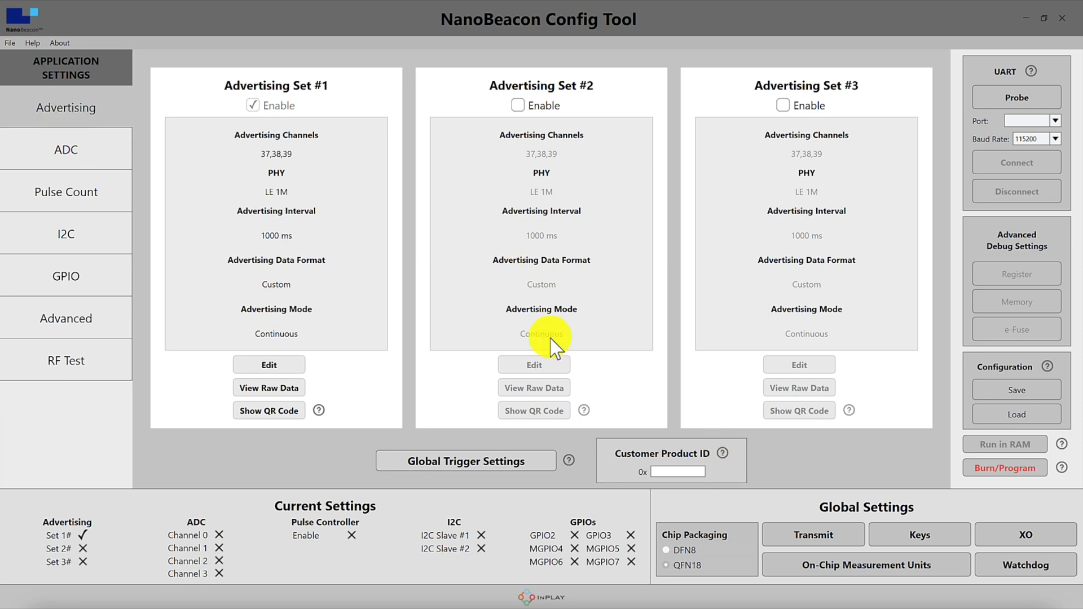
- Re-enter Advertising Set #1's editor to continue editing its data
{"action": "left_click", "coordinate": [269, 364]}
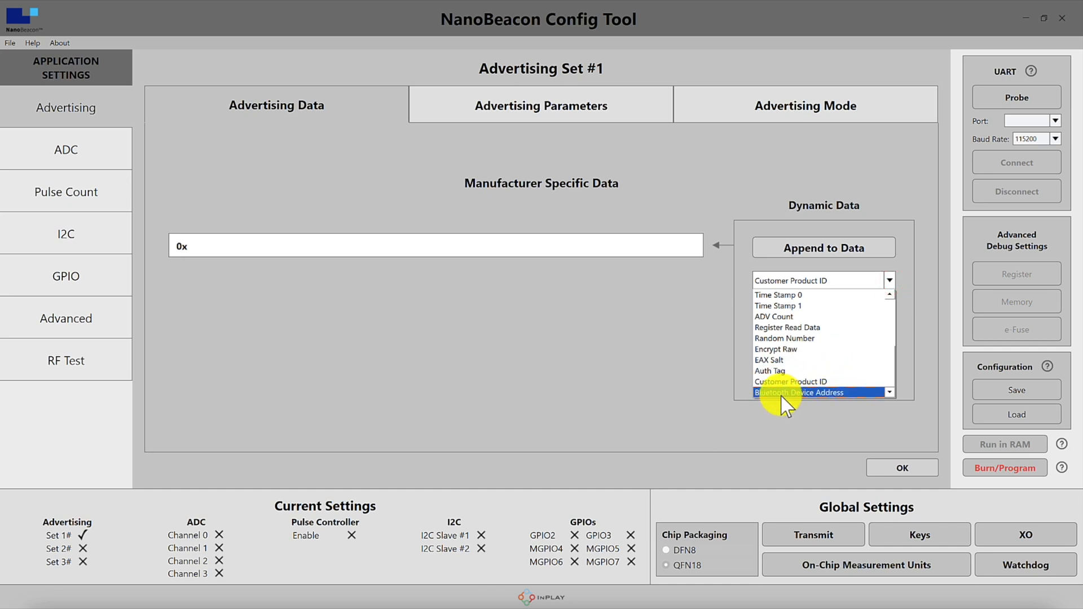
- Show the User Defined Data editor with Internal Temperature (2 bytes) as dynamic source
{"action": "left_click", "coordinate": [799, 392]}
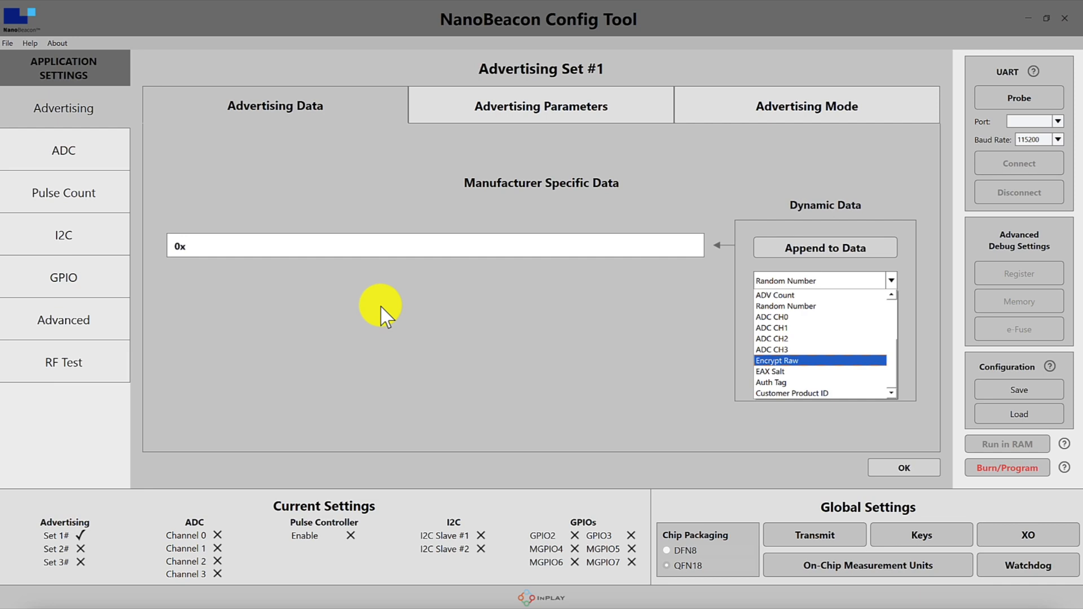
{"action": "left_click", "coordinate": [822, 280]}
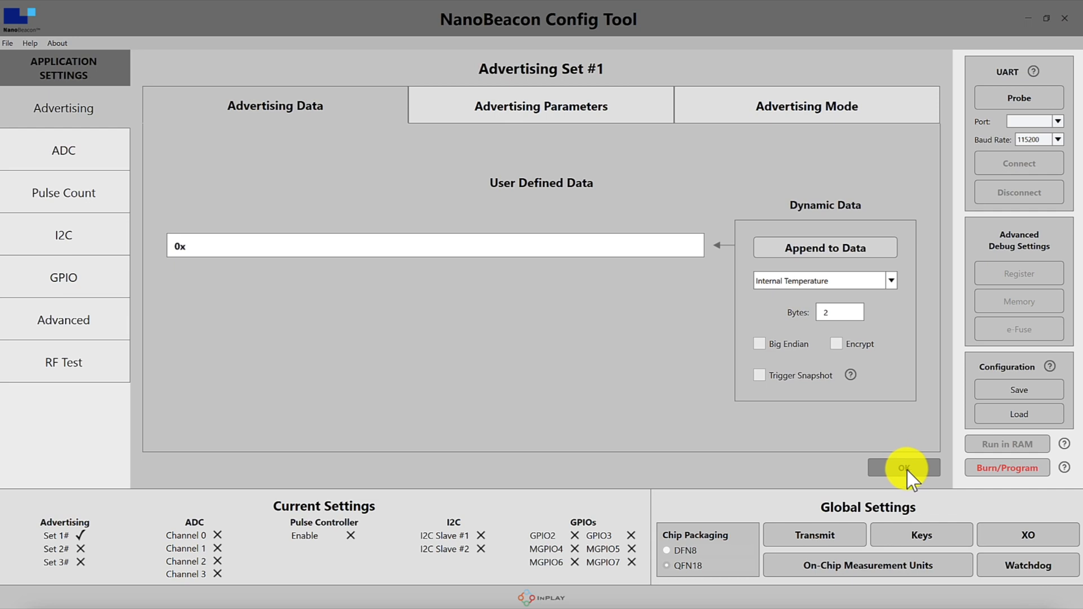
- Exclude User Defined Data and reopen the Manufacturer Specific Data editor
{"action": "left_click", "coordinate": [902, 467]}
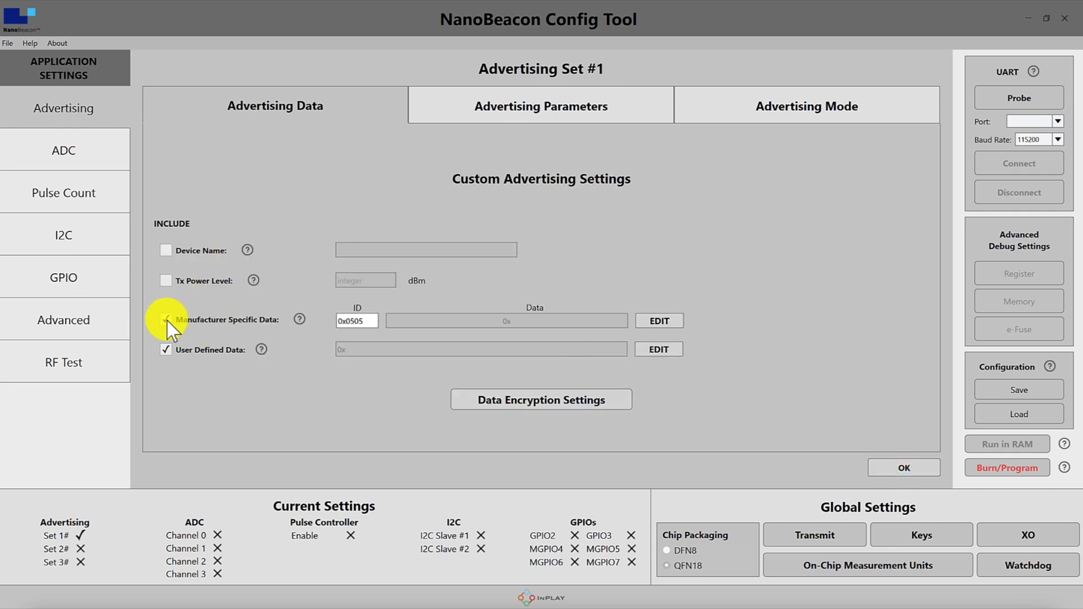
{"action": "left_click", "coordinate": [166, 320]}
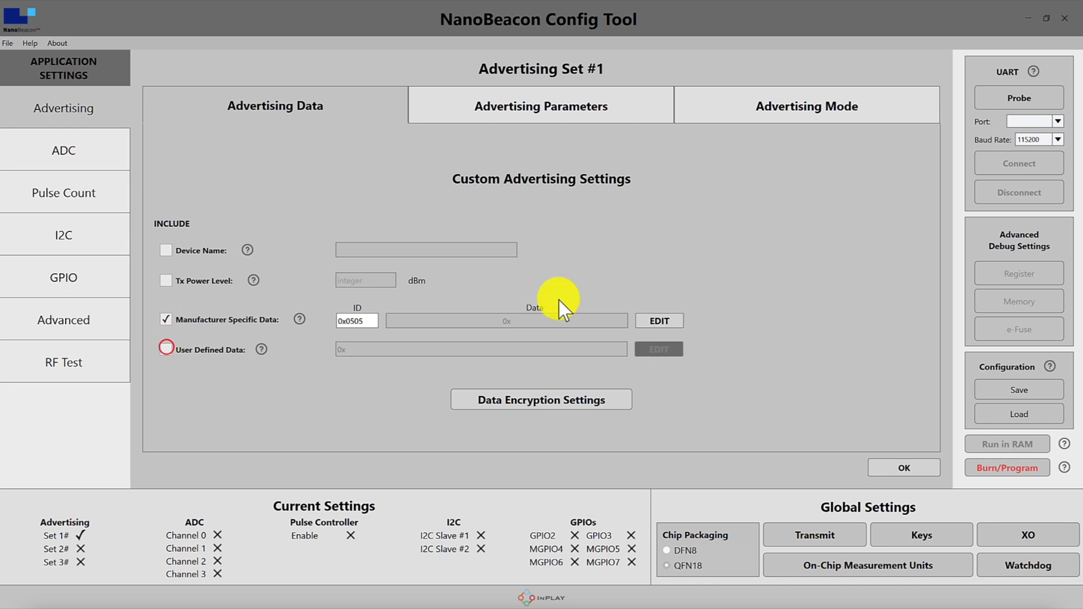
{"action": "left_click", "coordinate": [658, 321]}
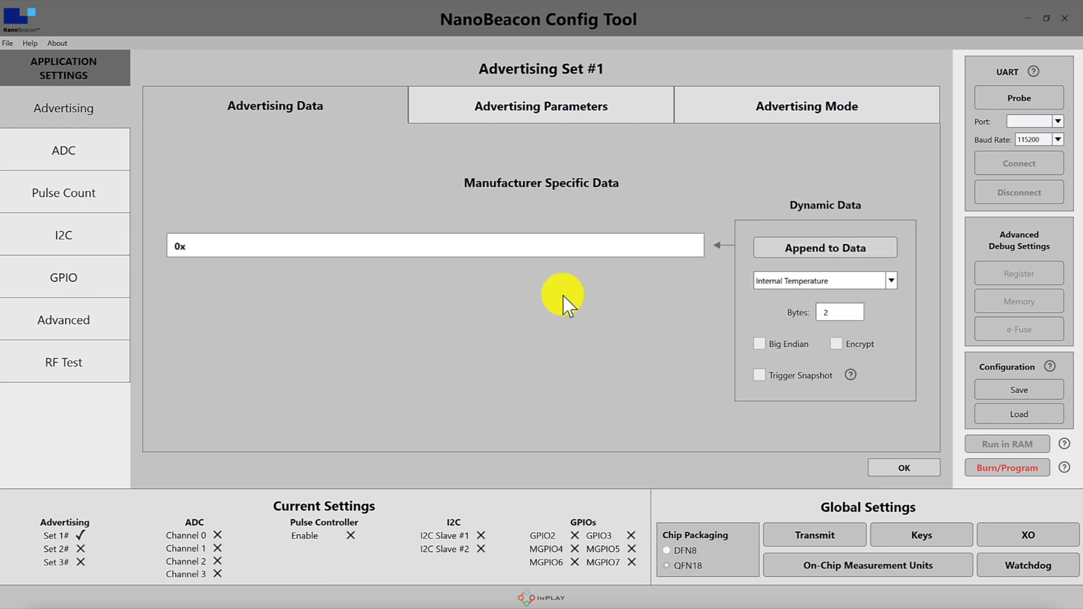
{"action": "mouse_move", "coordinate": [838, 228]}
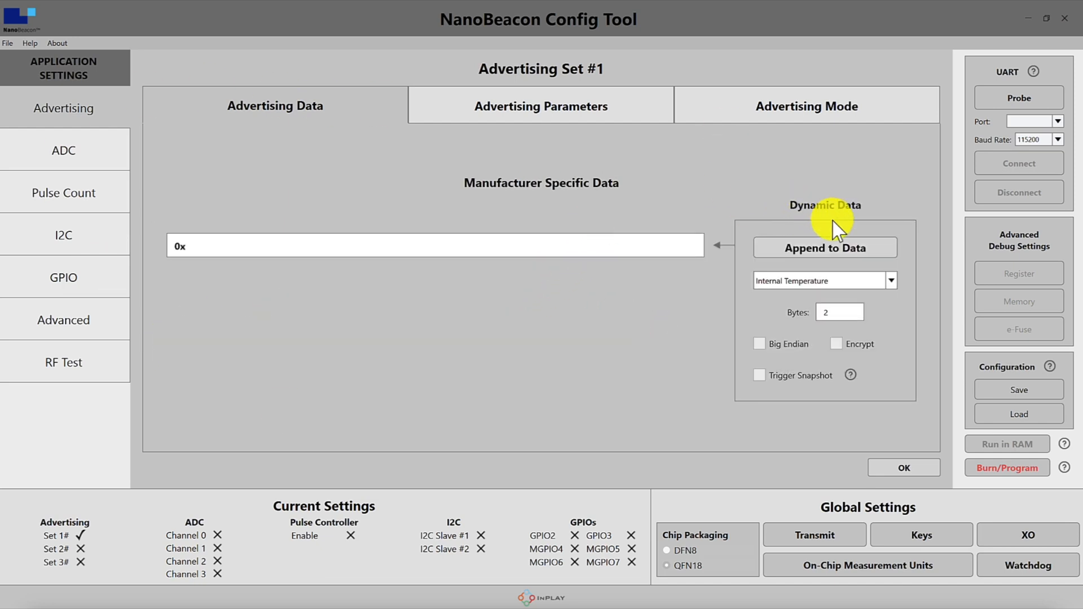
{"action": "mouse_move", "coordinate": [881, 280]}
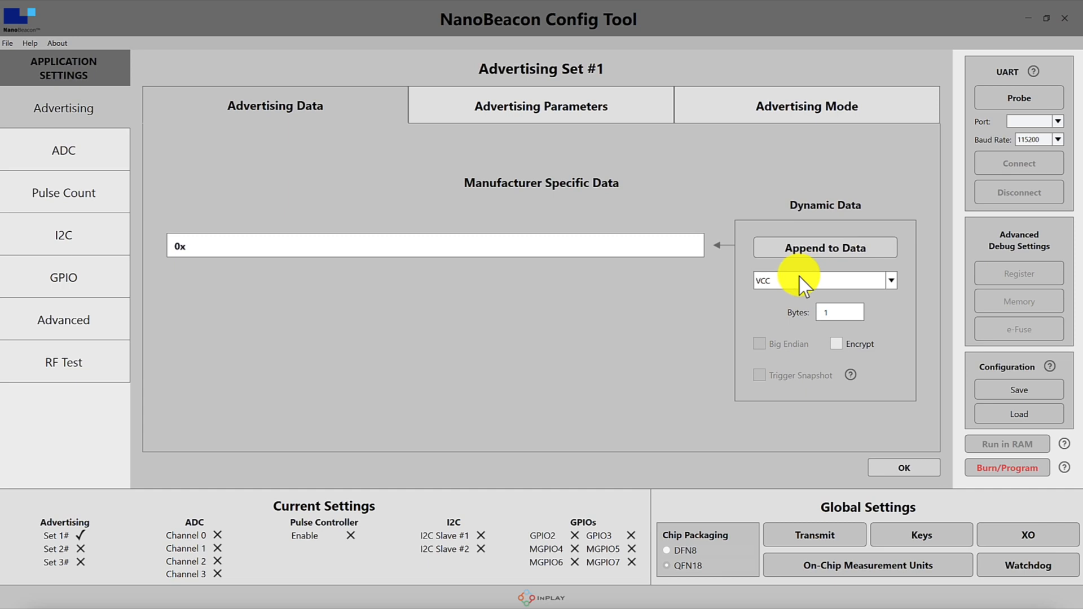
- Append VCC, then Internal Temperature, to the manufacturer data (7 bytes used, 24 available)
{"action": "left_click", "coordinate": [824, 247]}
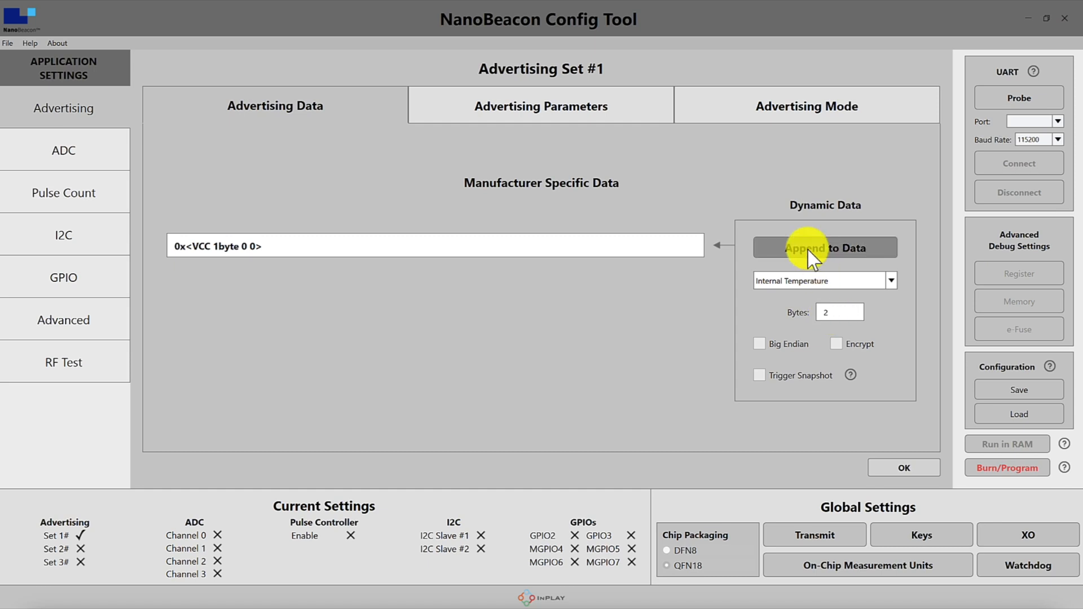
{"action": "left_click", "coordinate": [823, 248]}
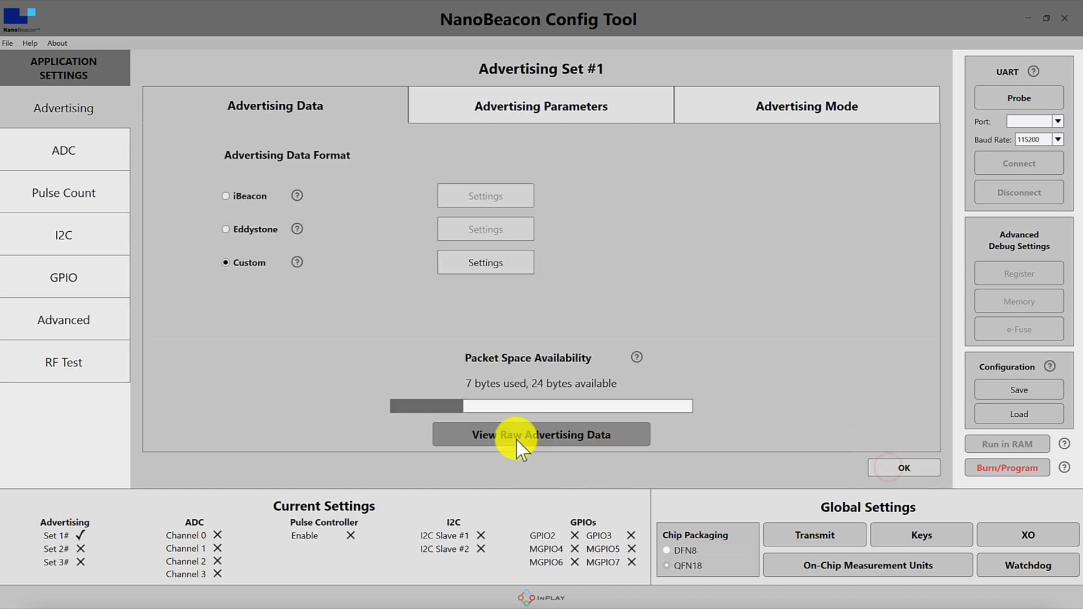
- Display the Raw Advertising Data table: length, ID 0x0505, VCC byte and two temperature bytes
{"action": "left_click", "coordinate": [540, 435]}
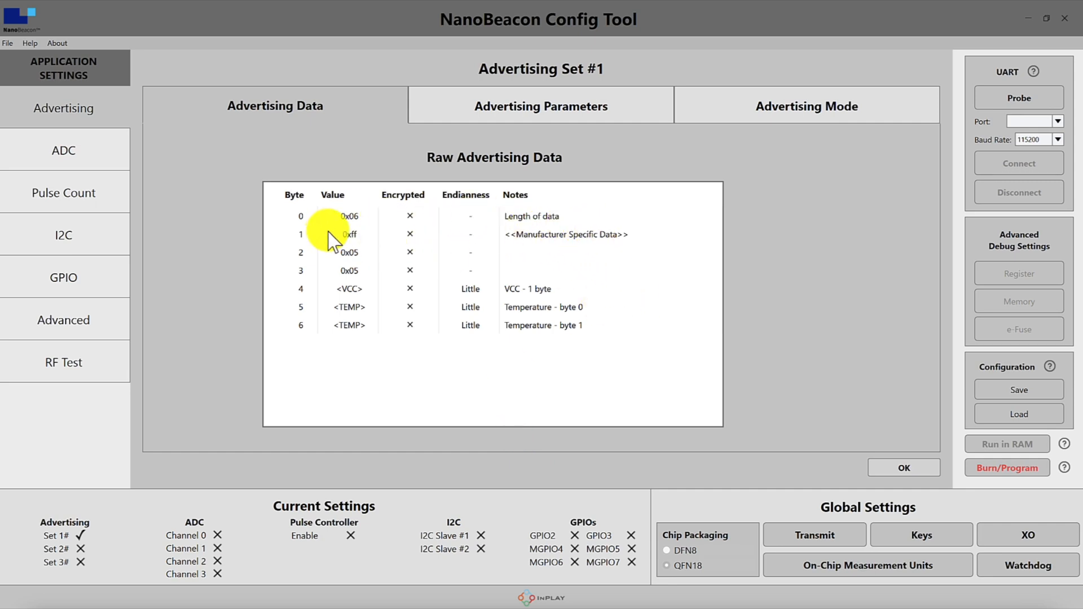
{"action": "mouse_move", "coordinate": [357, 280]}
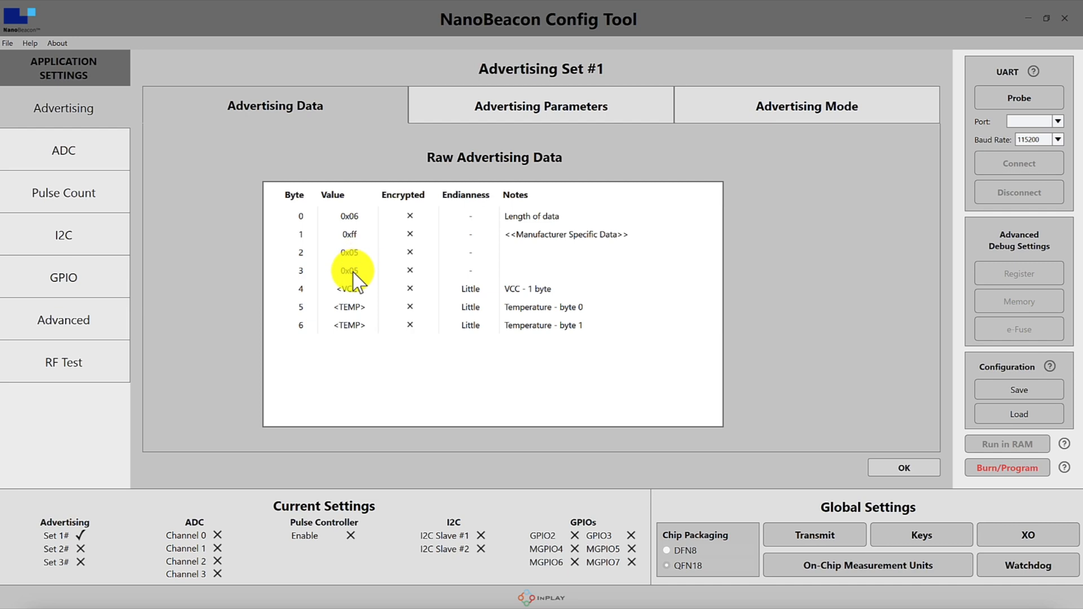
{"action": "mouse_move", "coordinate": [470, 325]}
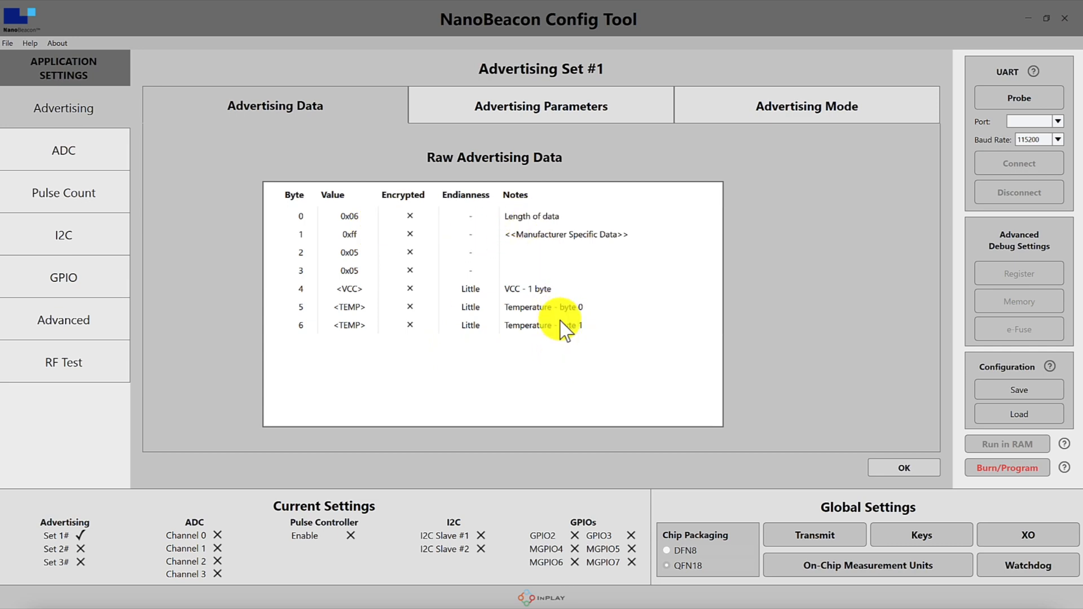
{"action": "mouse_move", "coordinate": [417, 324]}
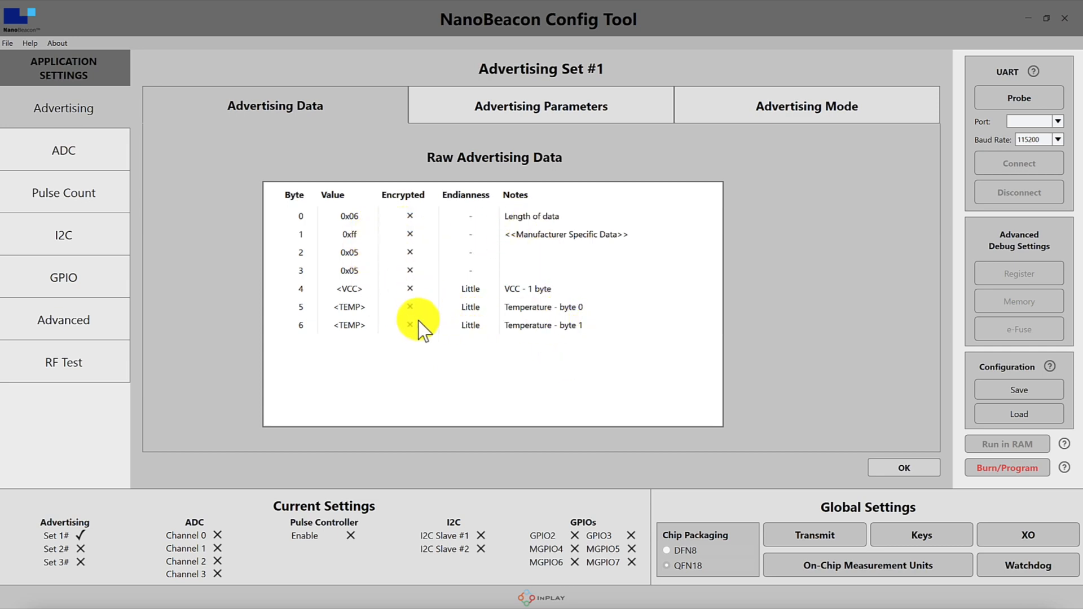